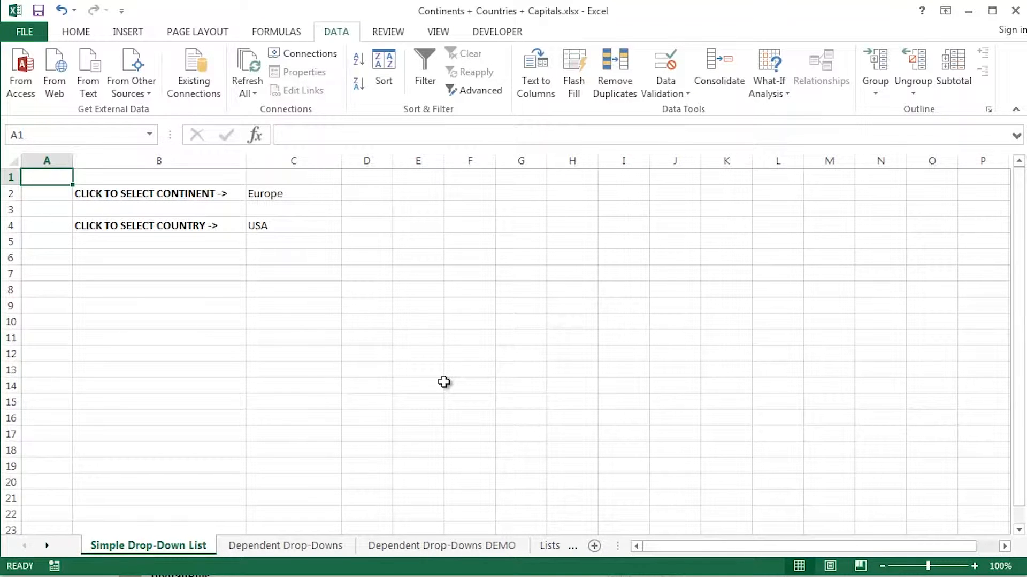
Choose North America in C2 and Papua New Guinea in C4 from the simple drop-downs.
{"action": "left_click", "coordinate": [293, 193]}
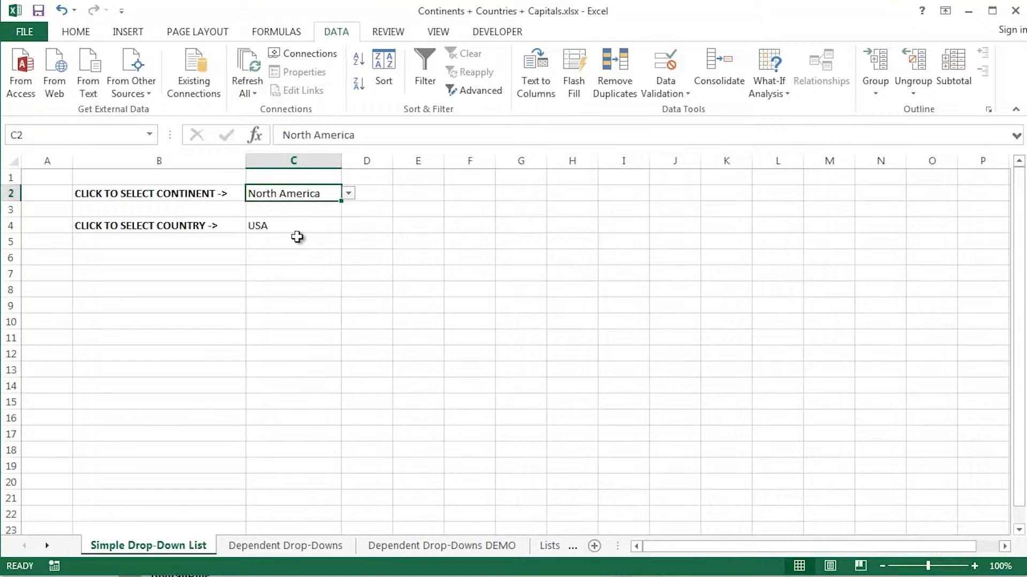
{"action": "left_click", "coordinate": [348, 225]}
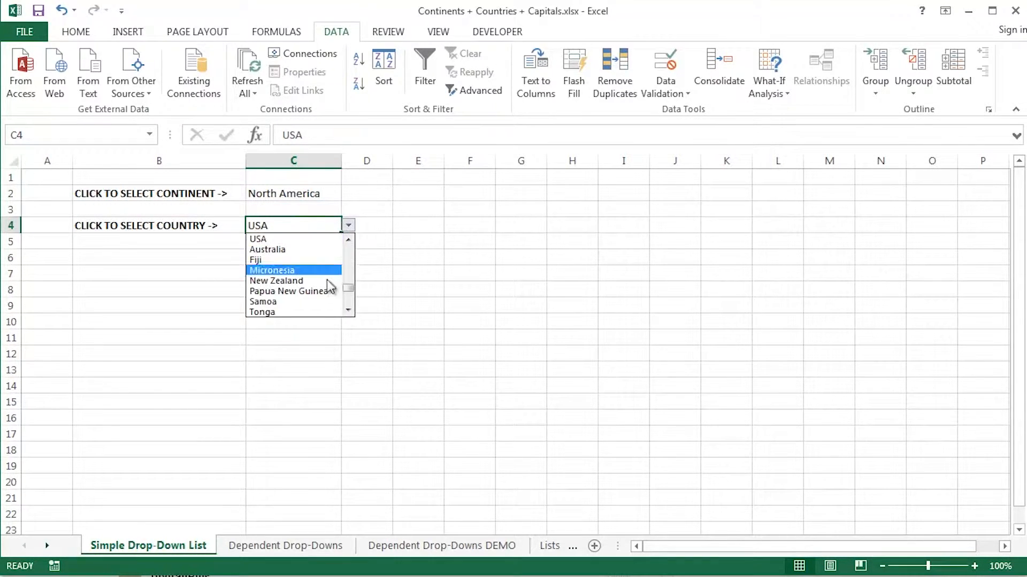
{"action": "left_click", "coordinate": [292, 291]}
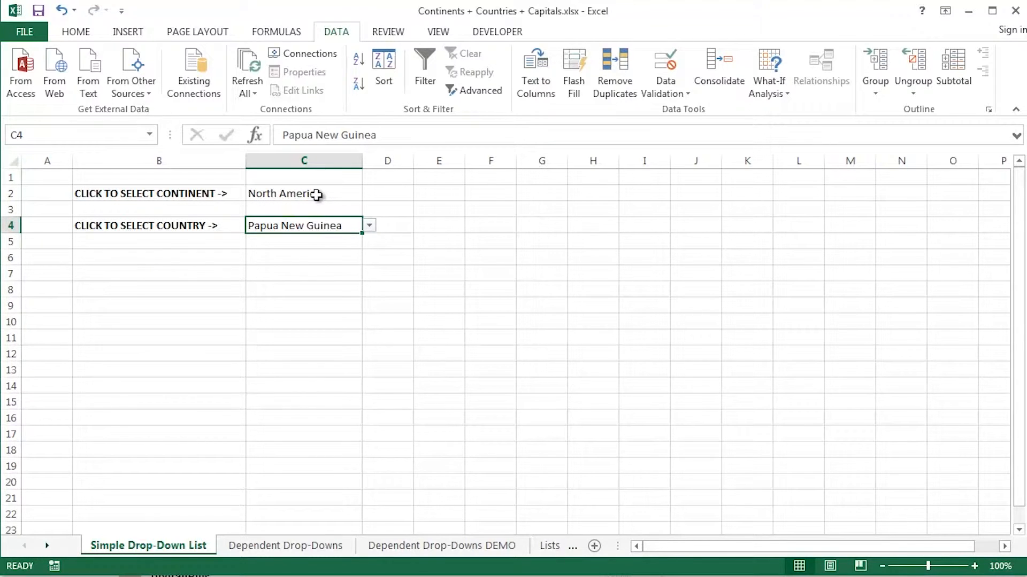
{"action": "mouse_move", "coordinate": [368, 234]}
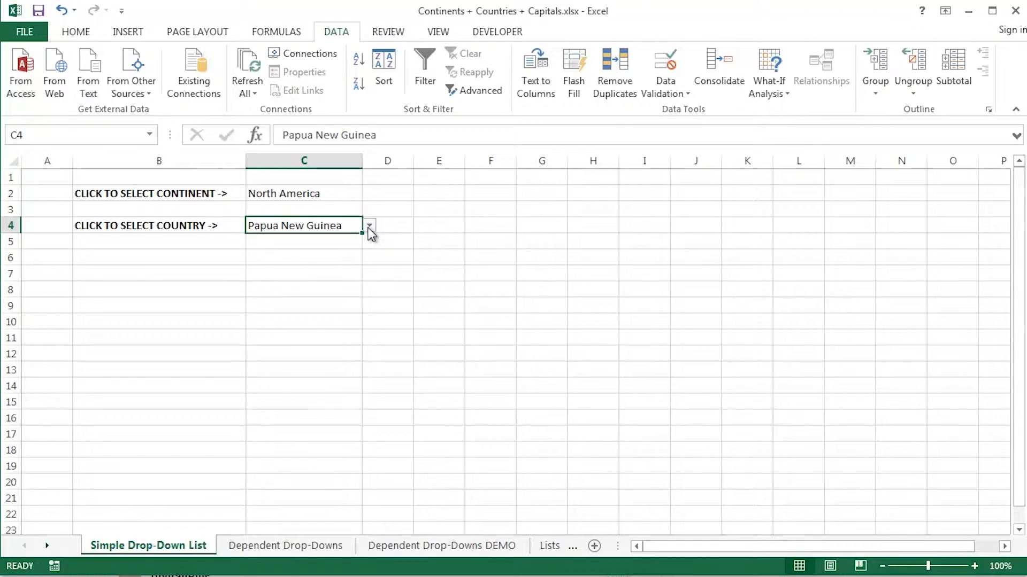
{"action": "left_click", "coordinate": [303, 193]}
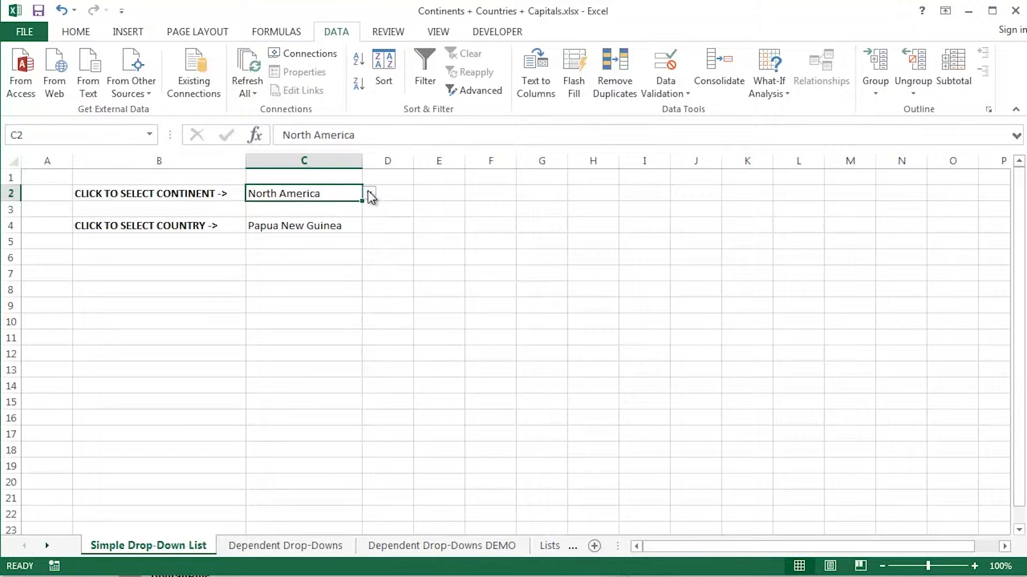
{"action": "left_click", "coordinate": [160, 257]}
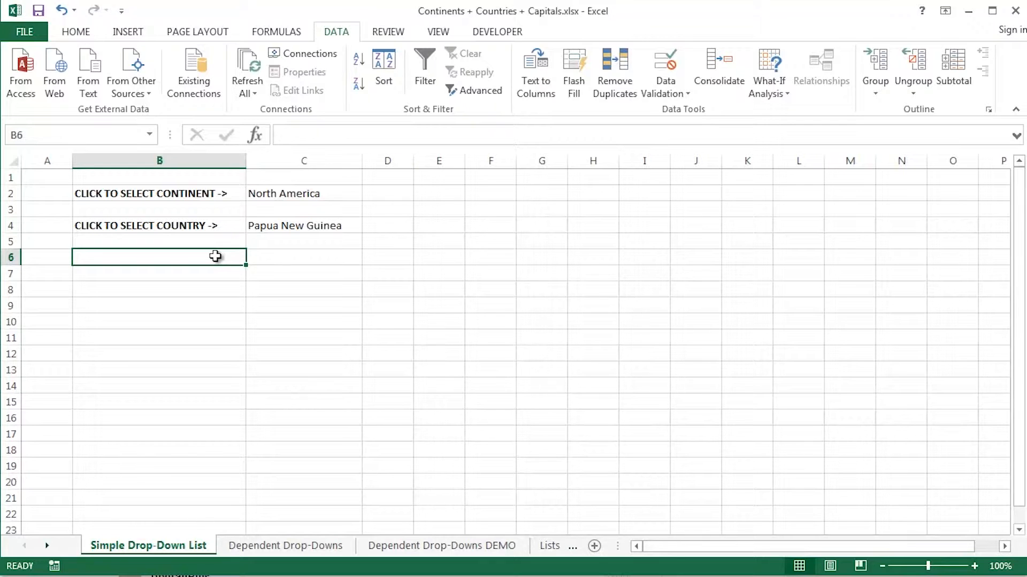
On Dependent Drop-Downs, pick Europe in C2 and inspect the INDEX/MATCH capital formula in C6 unchanged.
{"action": "left_click", "coordinate": [285, 546]}
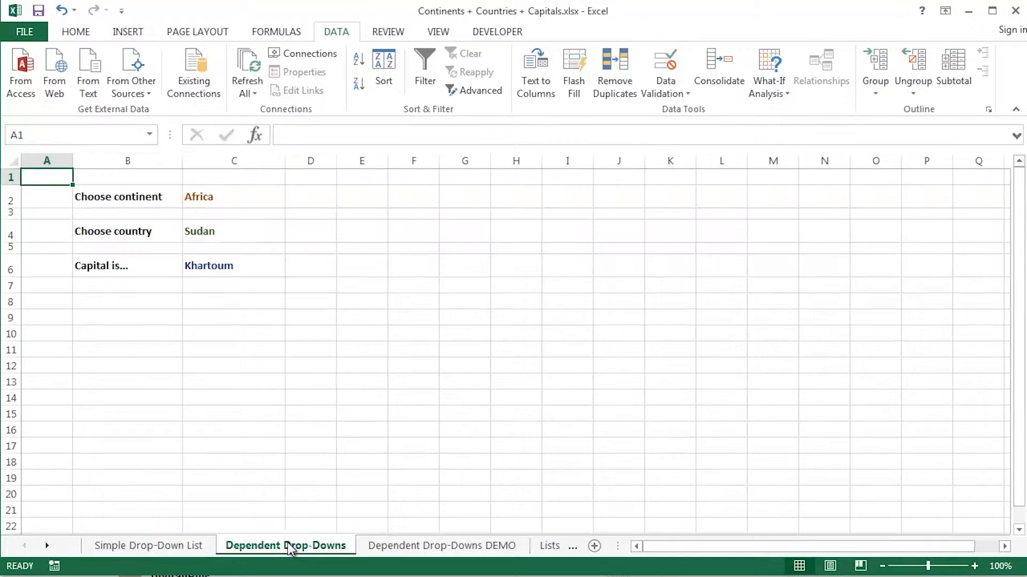
{"action": "left_click", "coordinate": [233, 197]}
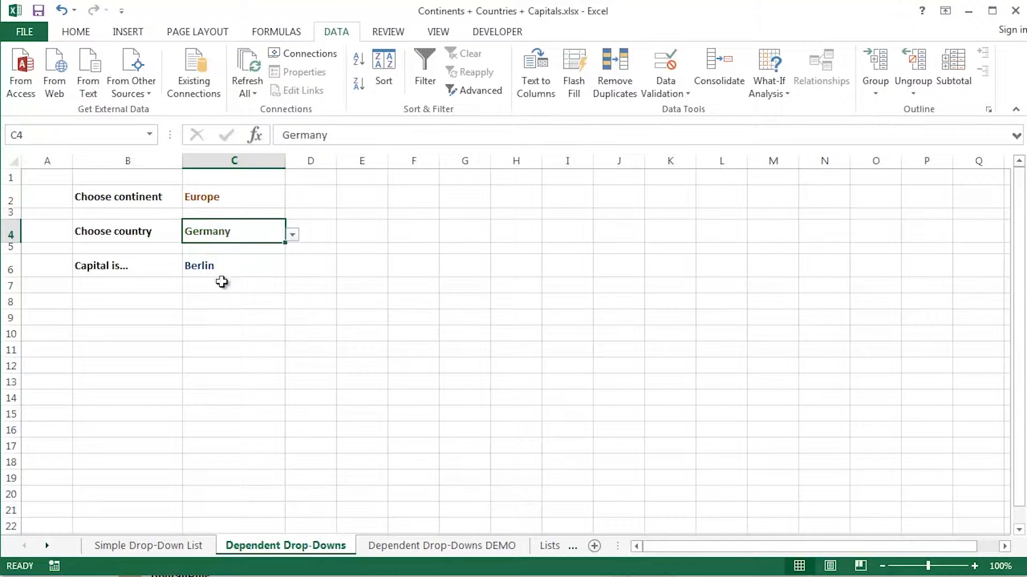
{"action": "left_click", "coordinate": [234, 266]}
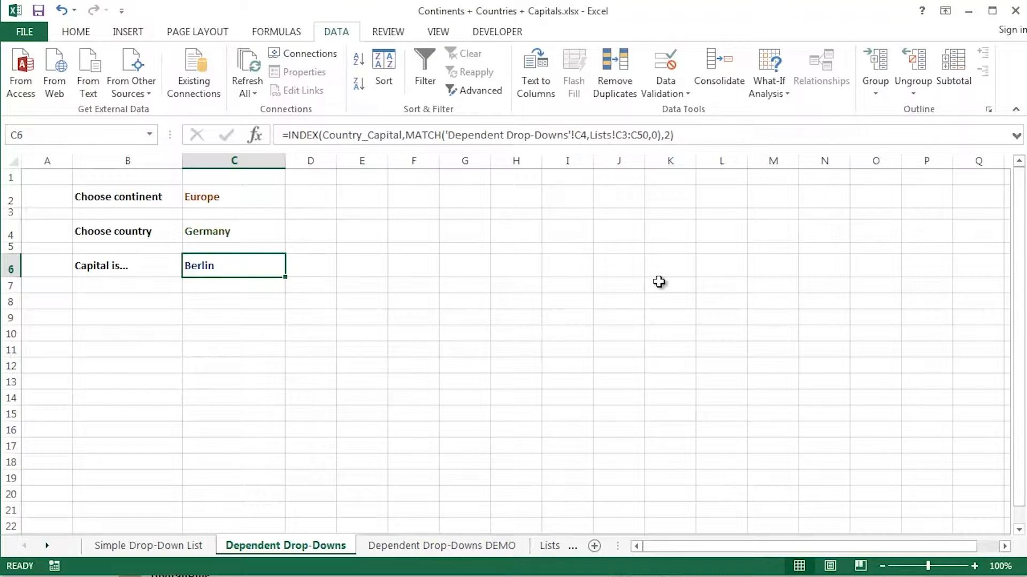
{"action": "double_click", "coordinate": [234, 265]}
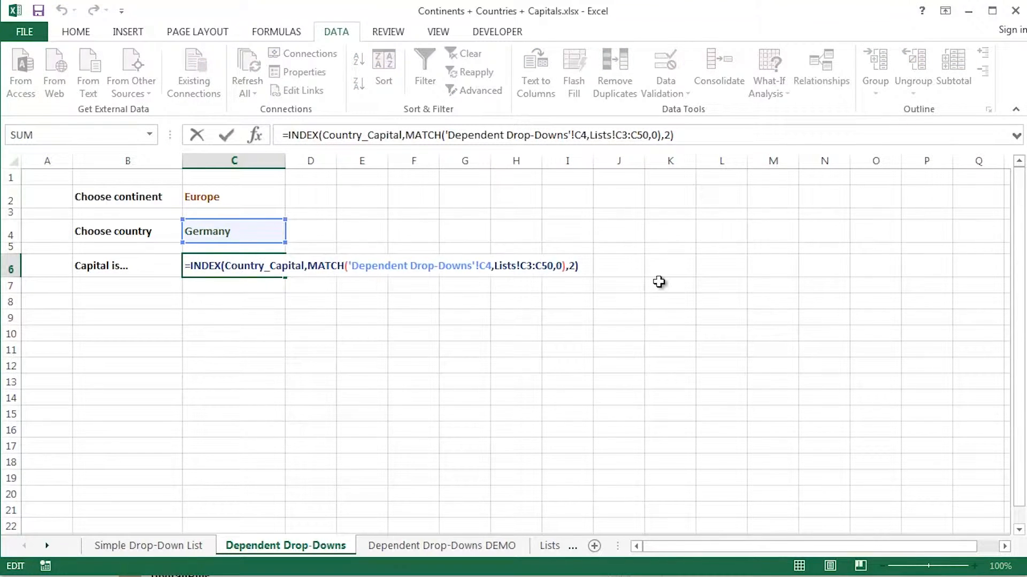
{"action": "key", "text": "Enter"}
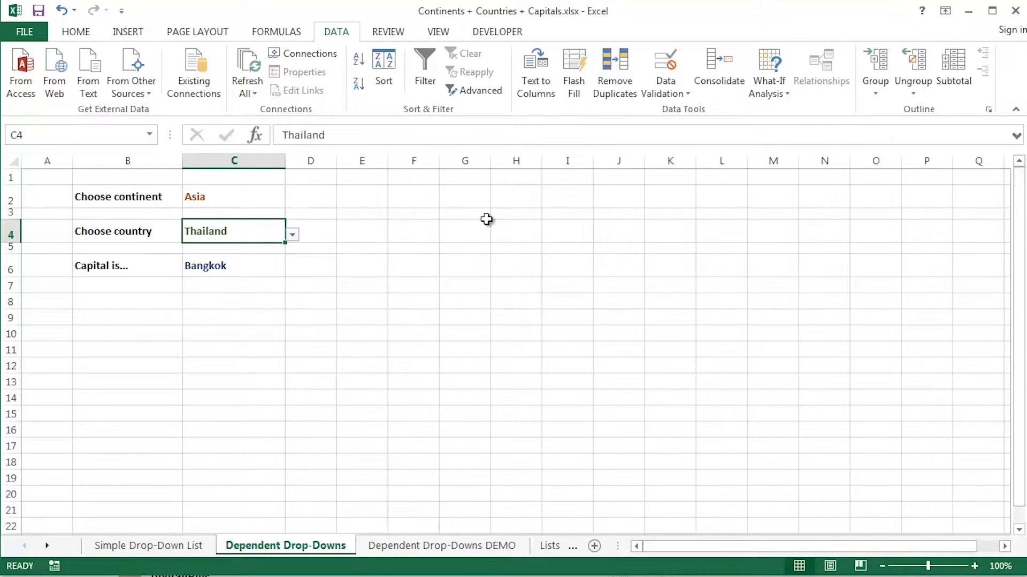
{"action": "left_click", "coordinate": [127, 301]}
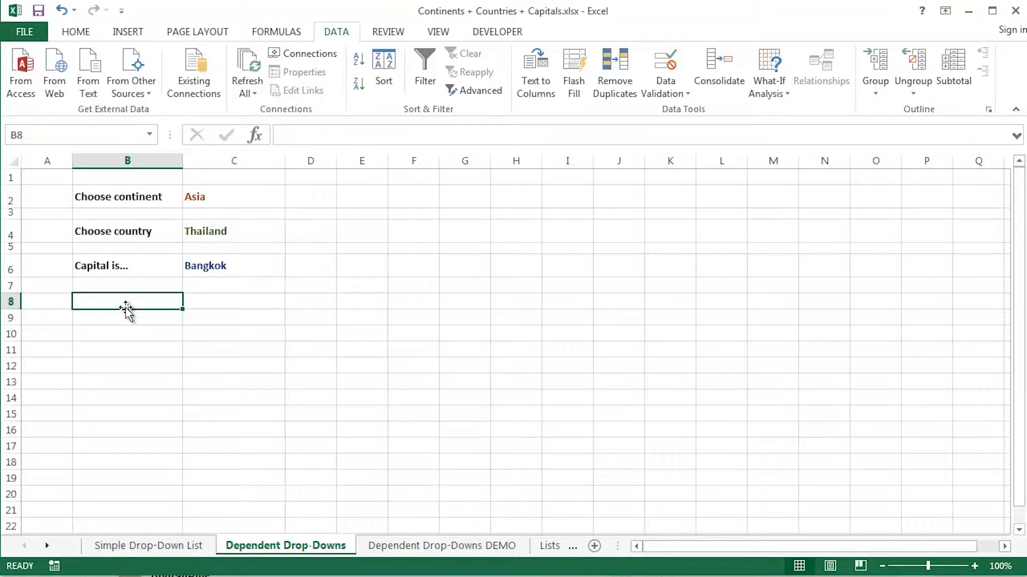
Switch to the Dependent Drop-Downs DEMO sheet, select C2, and browse Home and Insert back to Data.
{"action": "left_click", "coordinate": [441, 545]}
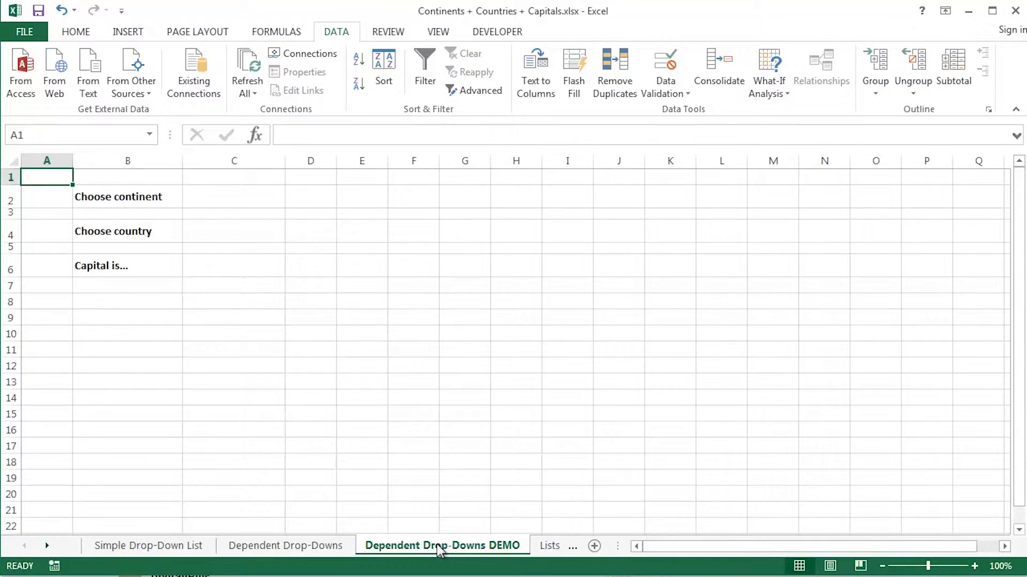
{"action": "mouse_move", "coordinate": [632, 385]}
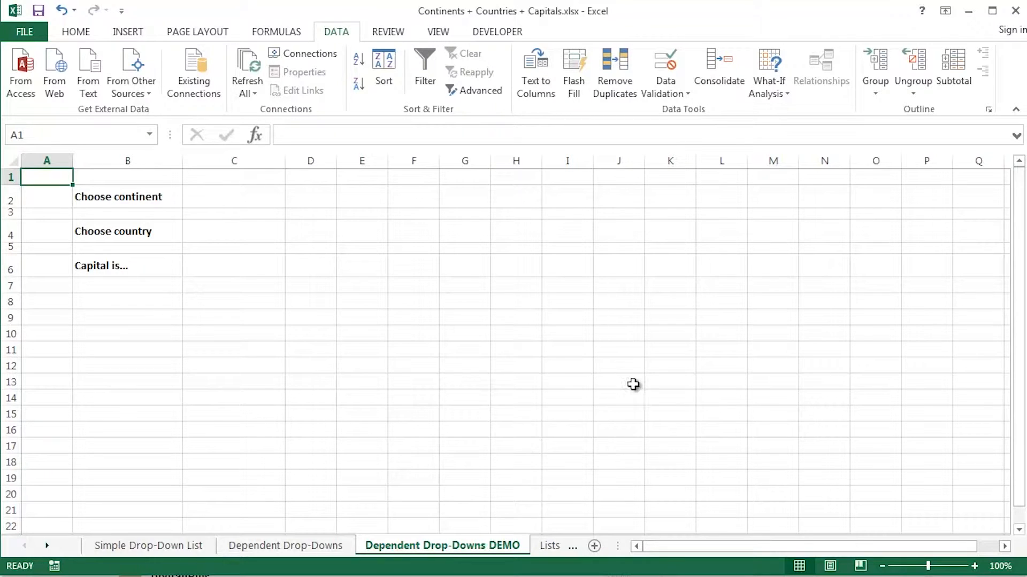
{"action": "left_click", "coordinate": [233, 197]}
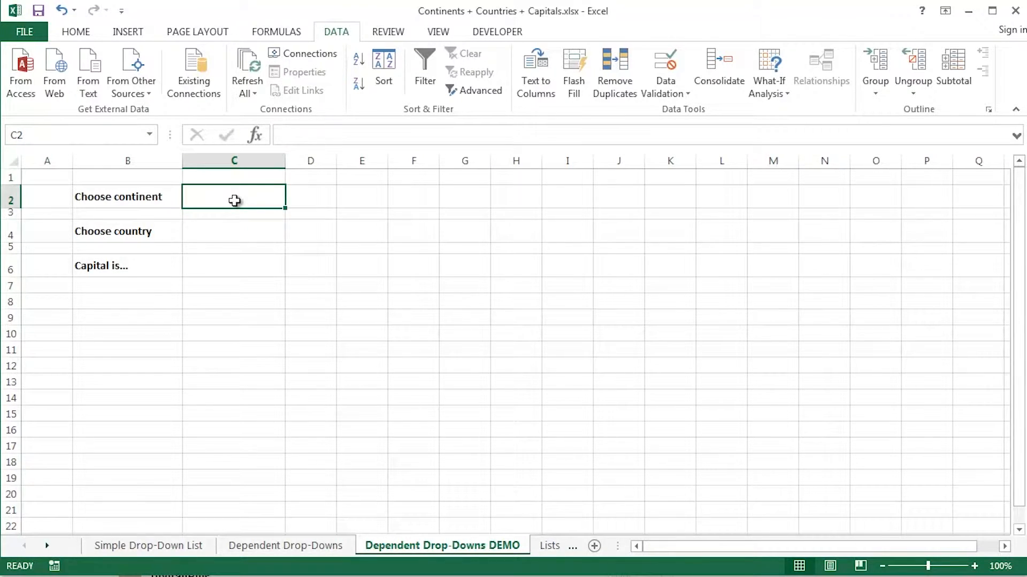
{"action": "mouse_move", "coordinate": [282, 123]}
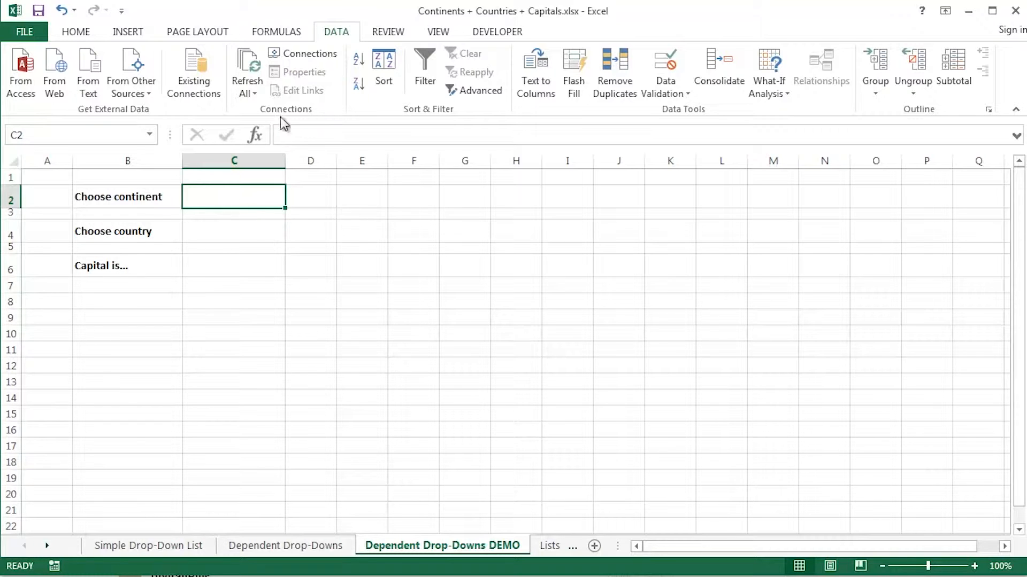
{"action": "left_click", "coordinate": [75, 32]}
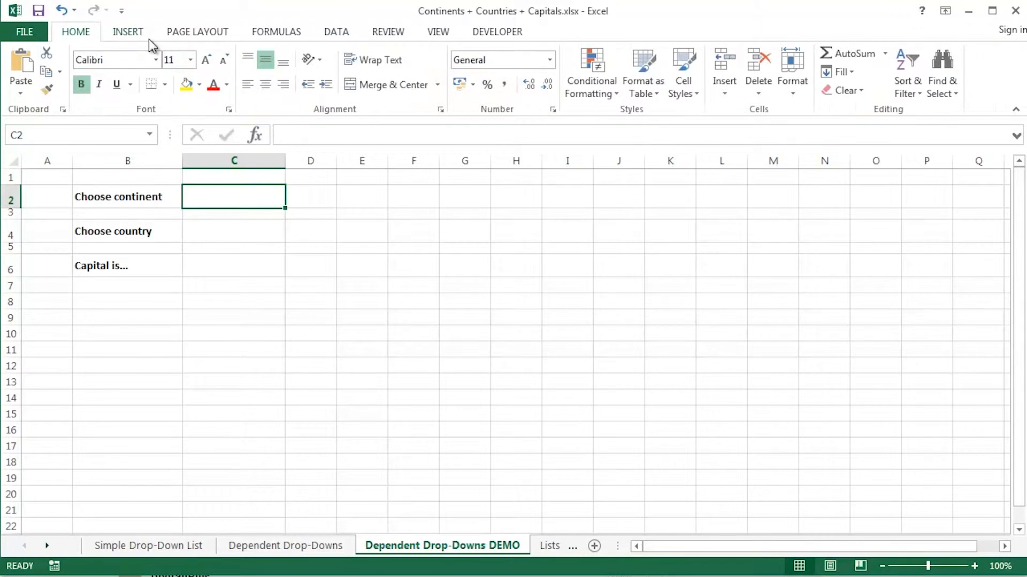
{"action": "left_click", "coordinate": [127, 31]}
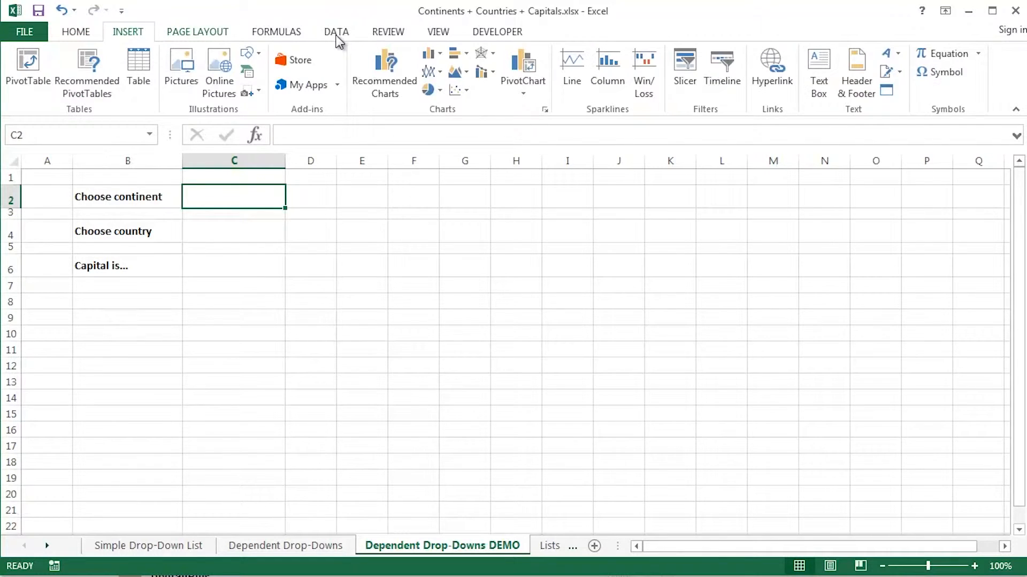
{"action": "left_click", "coordinate": [336, 32]}
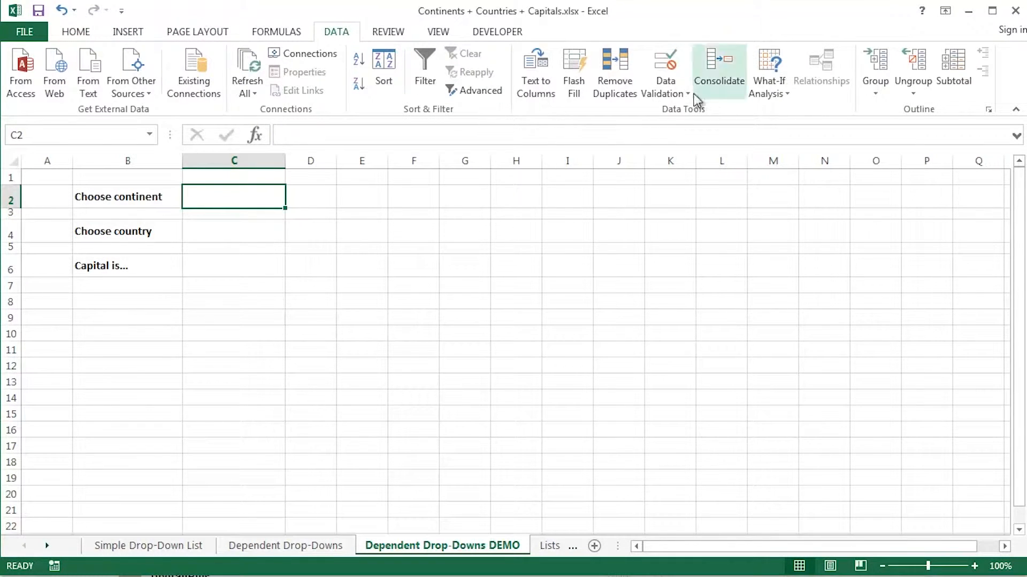
{"action": "mouse_move", "coordinate": [688, 118]}
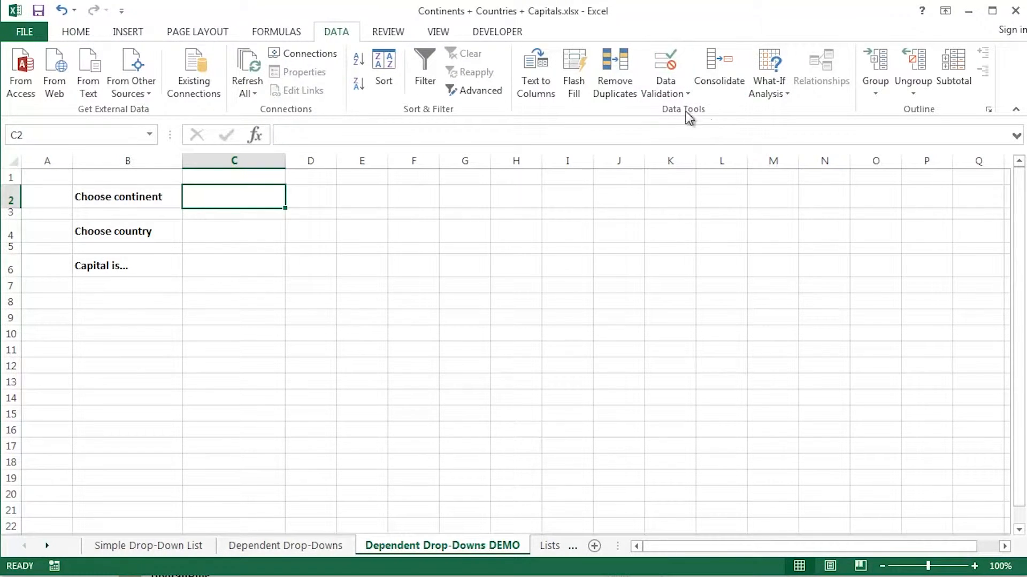
Validate C2 as a list with source =Continents and confirm the rule.
{"action": "left_click", "coordinate": [664, 72]}
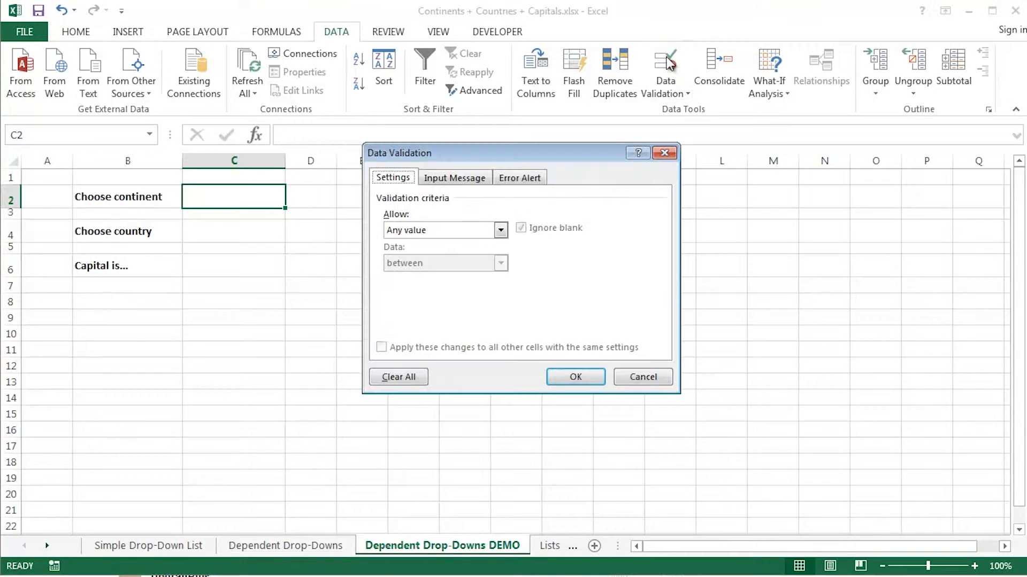
{"action": "left_click_drag", "start_coordinate": [520, 152], "coordinate": [495, 181]}
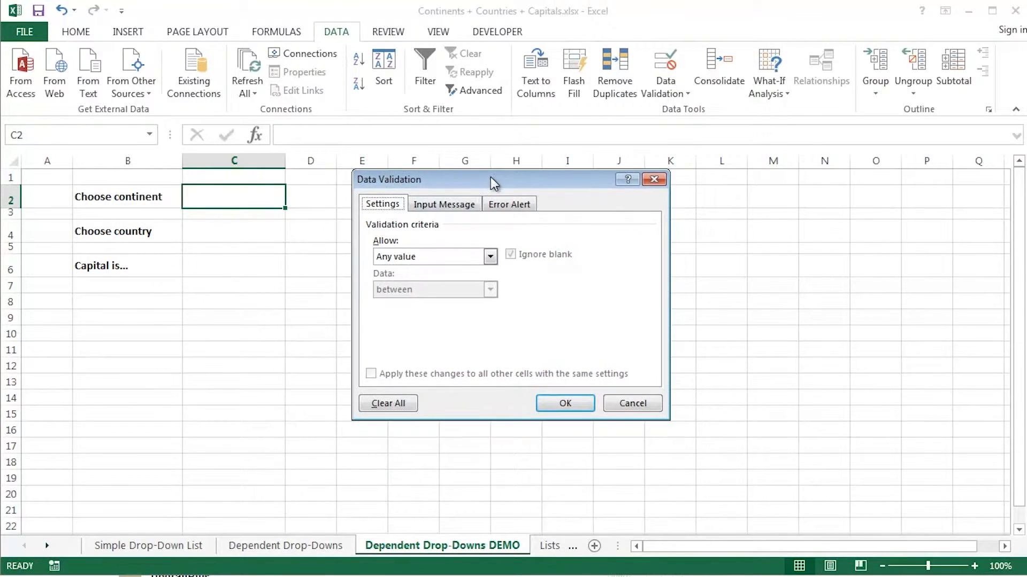
{"action": "left_click", "coordinate": [489, 256]}
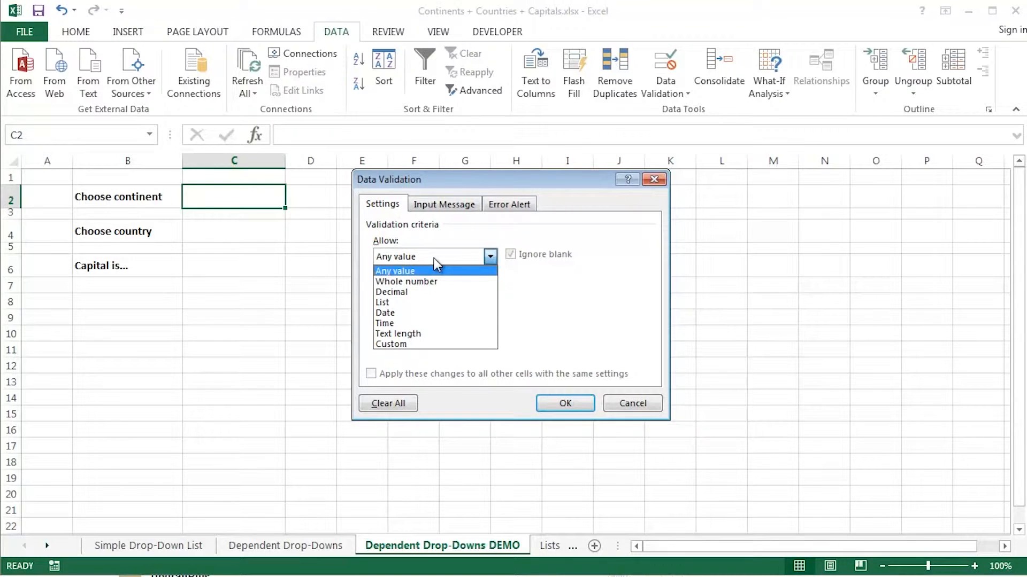
{"action": "left_click", "coordinate": [382, 303]}
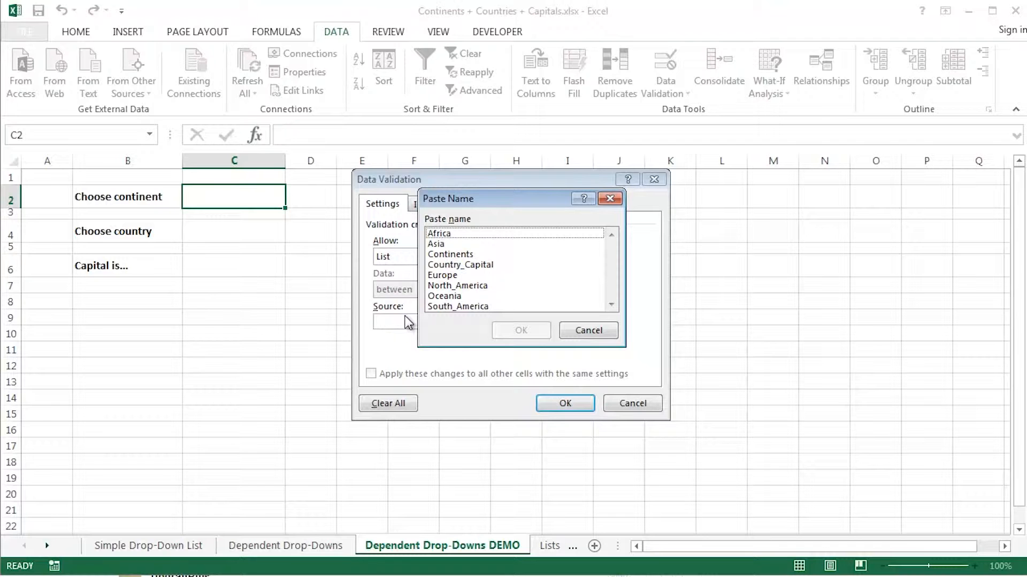
{"action": "mouse_move", "coordinate": [462, 256]}
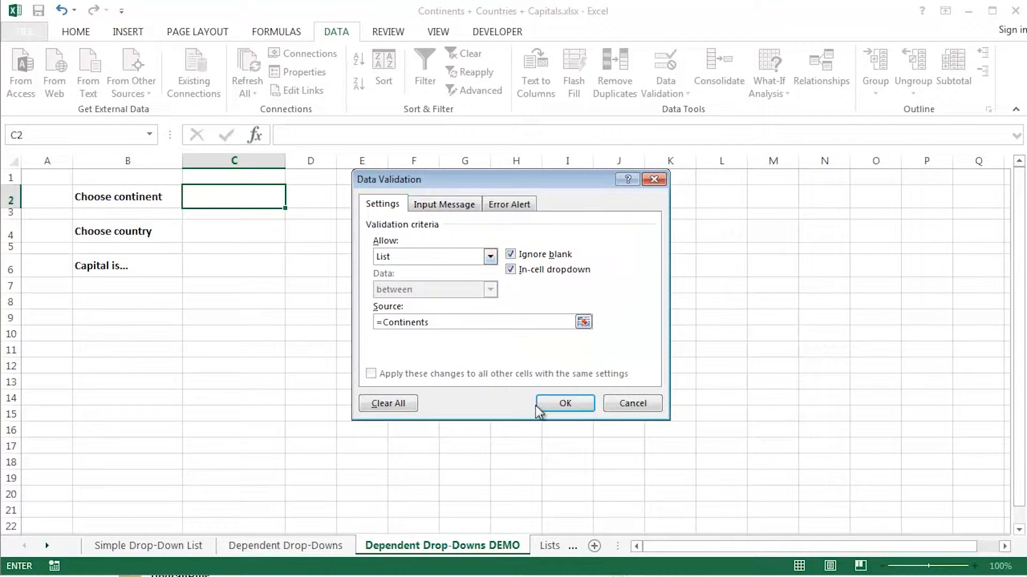
{"action": "left_click", "coordinate": [564, 403]}
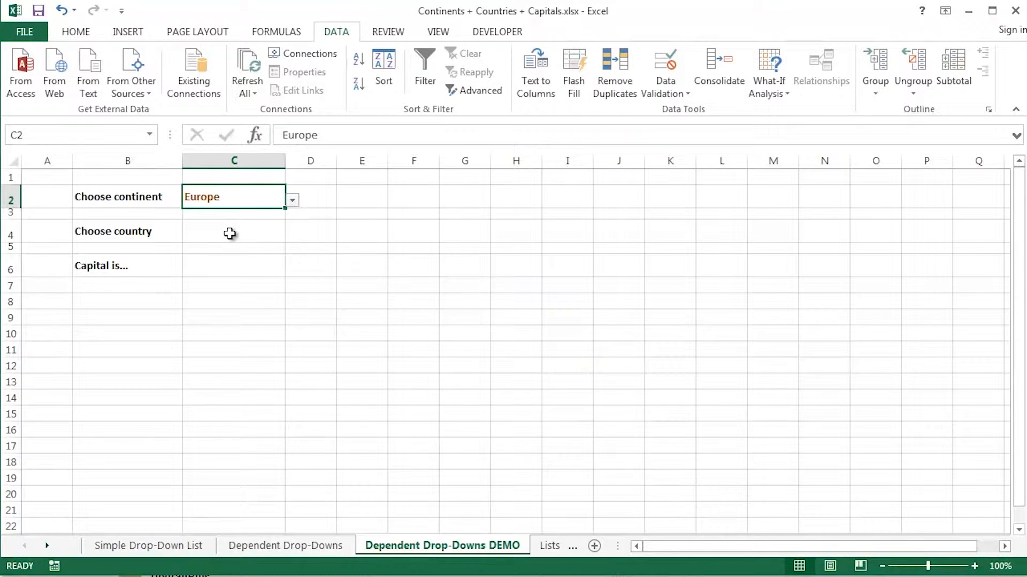
{"action": "left_click", "coordinate": [233, 231]}
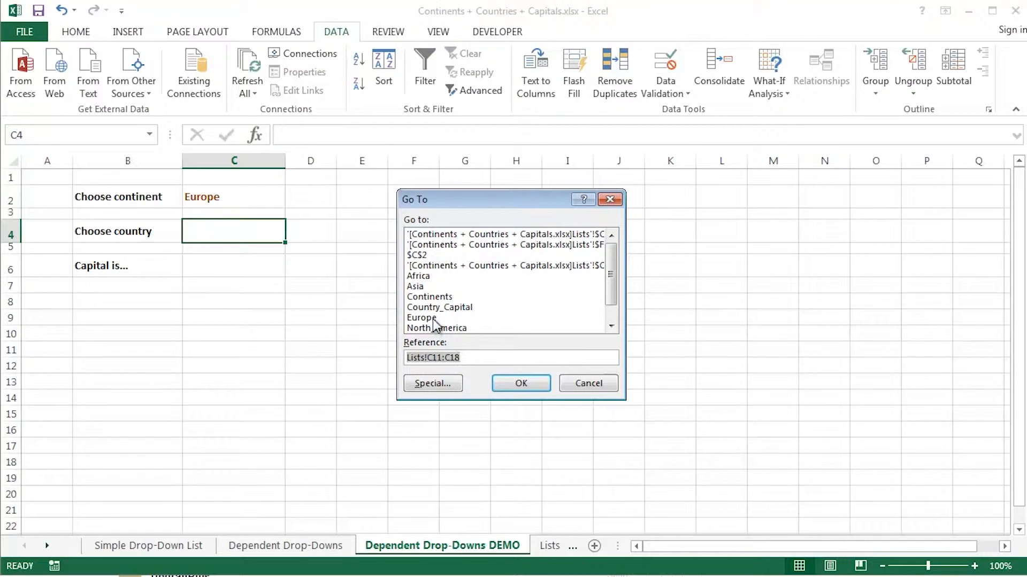
{"action": "left_click", "coordinate": [520, 382]}
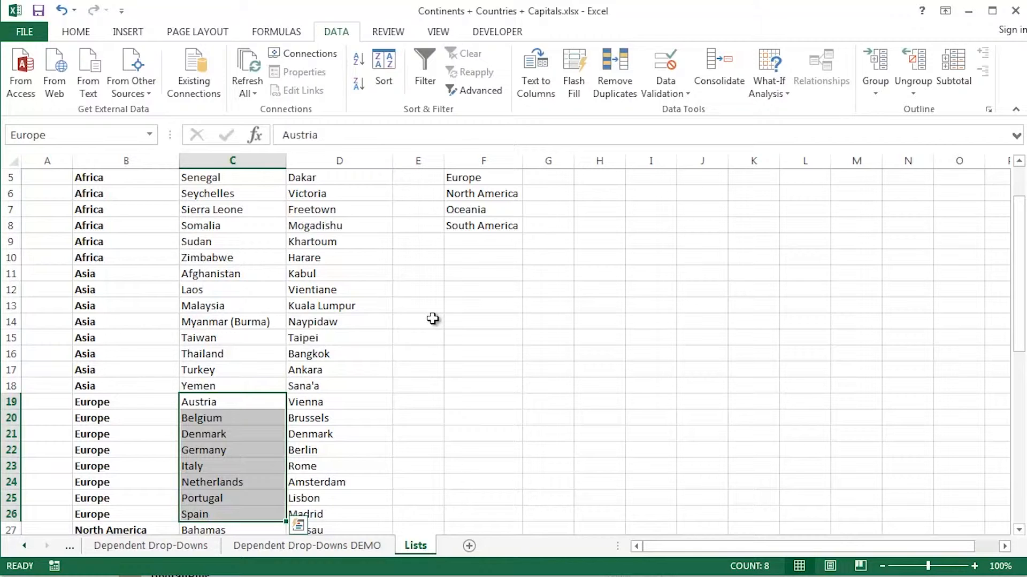
{"action": "mouse_move", "coordinate": [347, 429]}
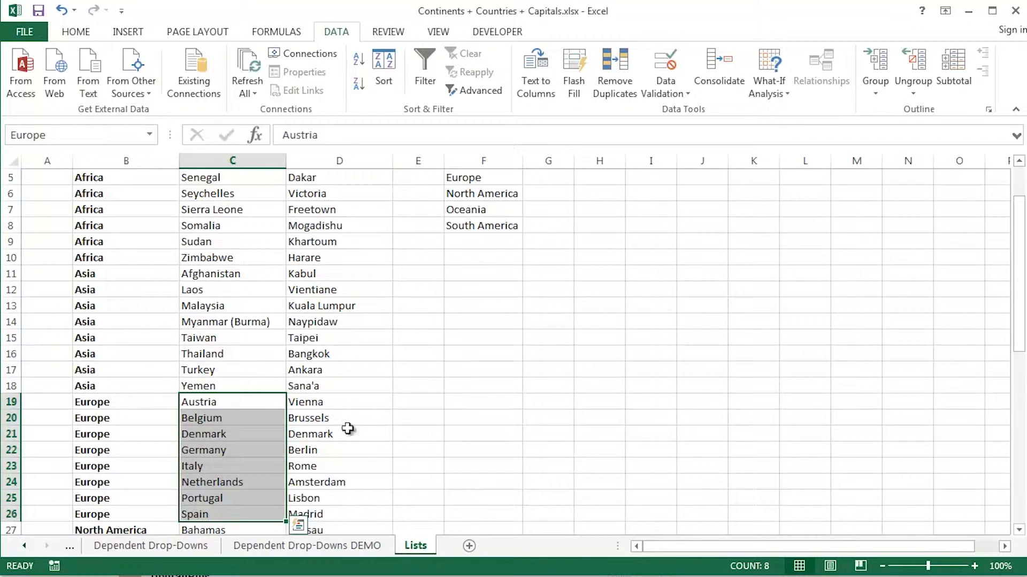
{"action": "left_click", "coordinate": [307, 546]}
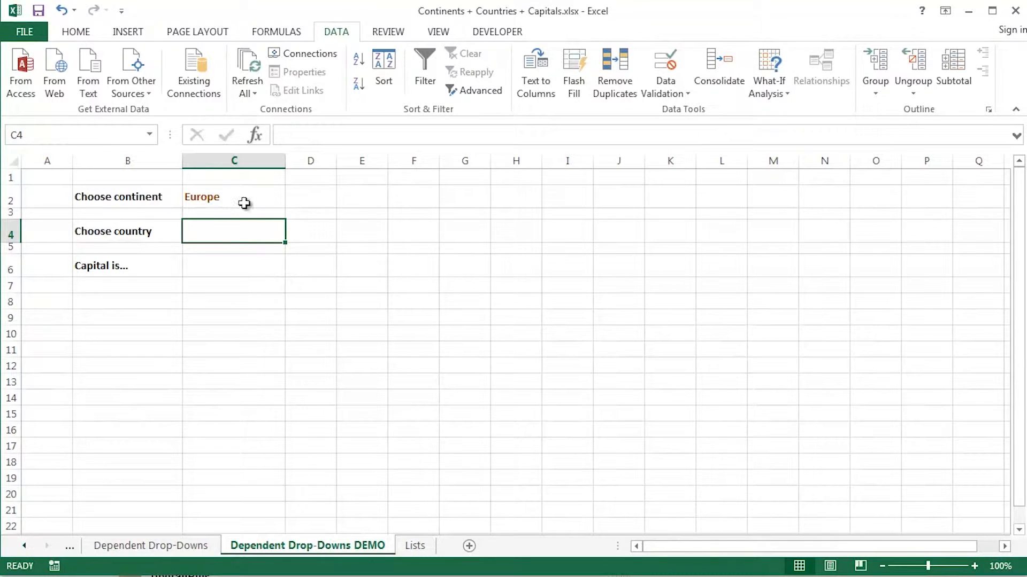
Validate C4 as a list with source =INDIRECT($C$2) so countries depend on the continent.
{"action": "left_click", "coordinate": [233, 197]}
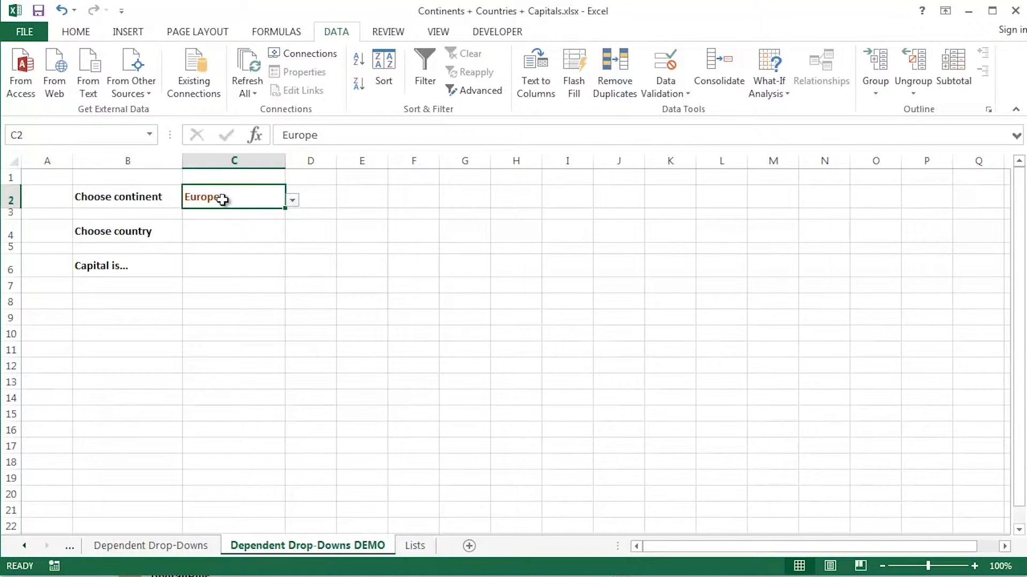
{"action": "left_click", "coordinate": [233, 231]}
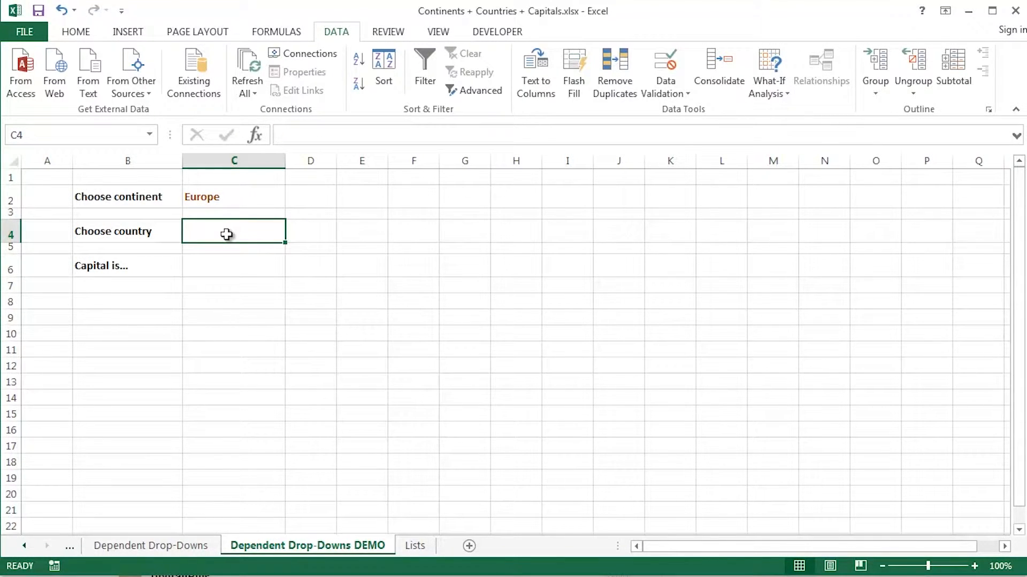
{"action": "mouse_move", "coordinate": [546, 253]}
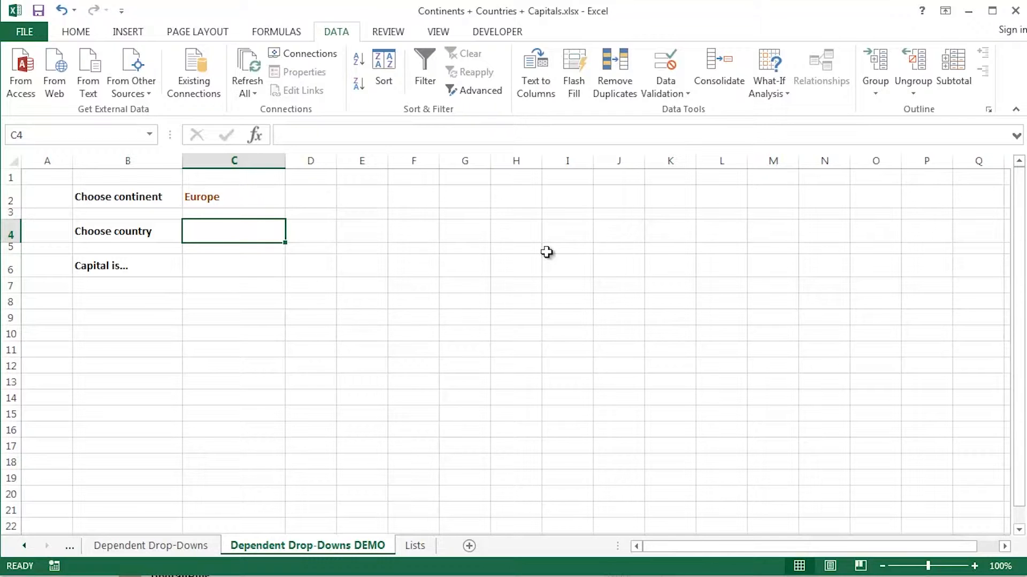
{"action": "mouse_move", "coordinate": [664, 62]}
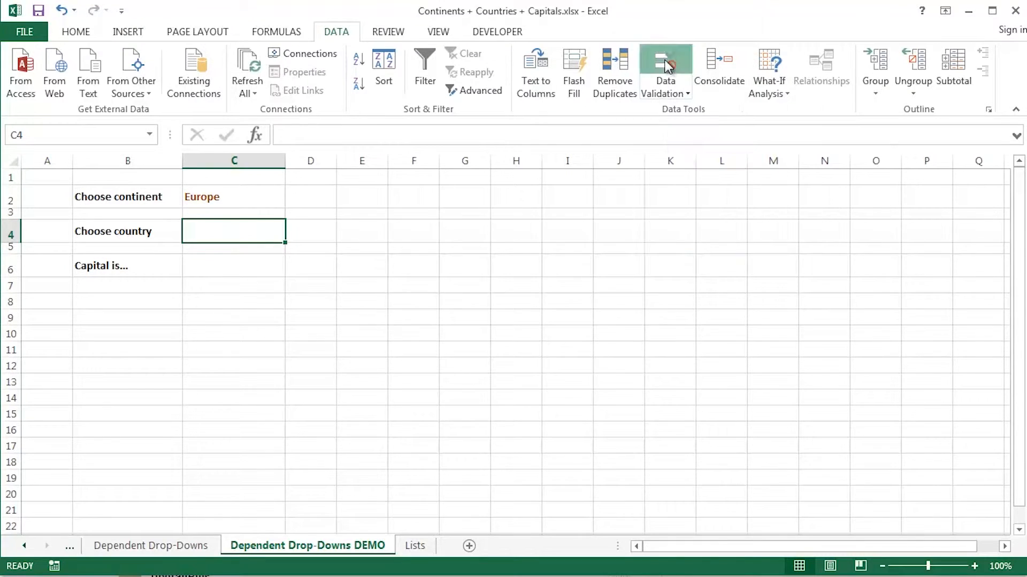
{"action": "left_click", "coordinate": [665, 65]}
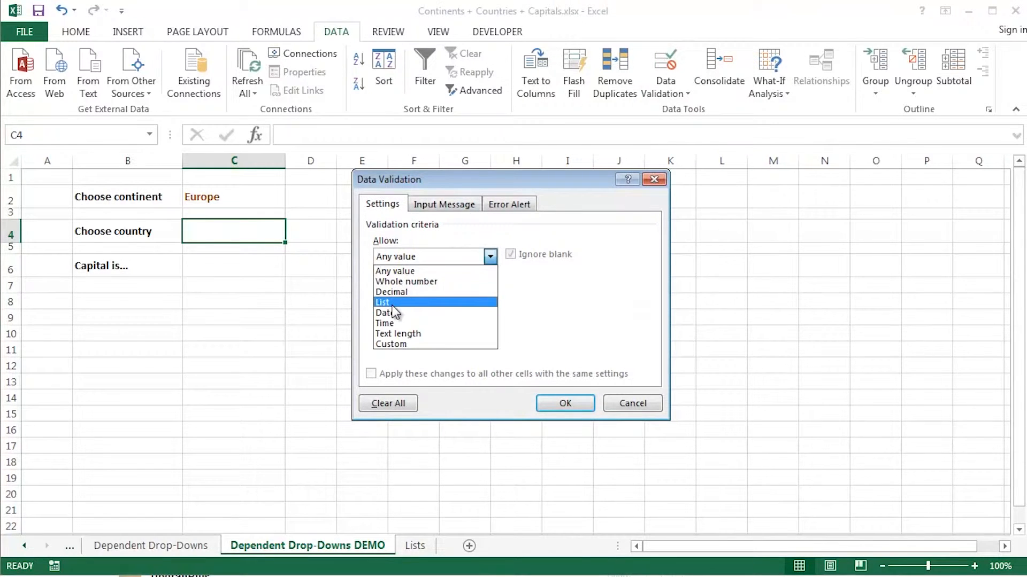
{"action": "left_click", "coordinate": [382, 302]}
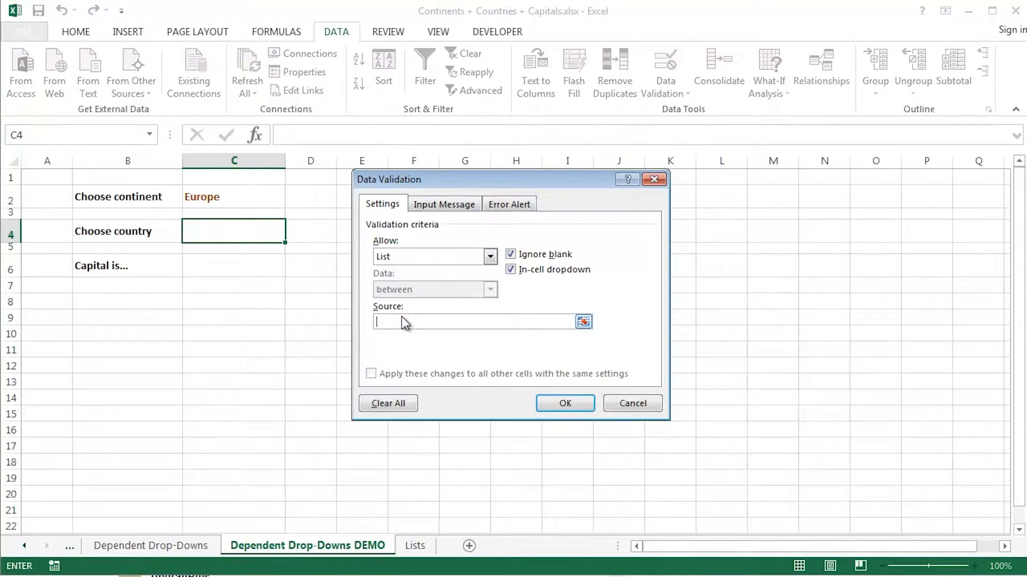
{"action": "type", "text": "=ind"}
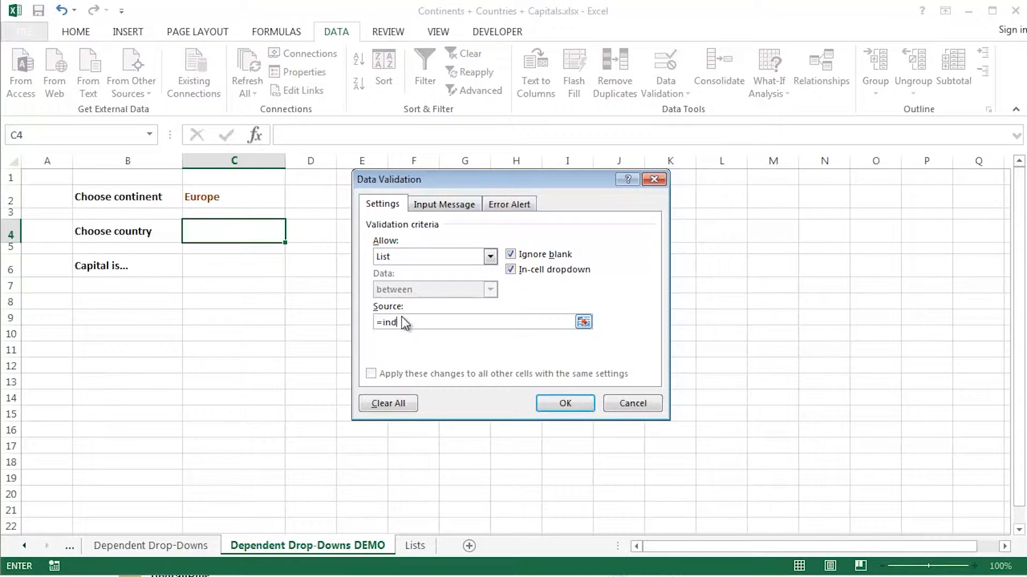
{"action": "type", "text": "irect("}
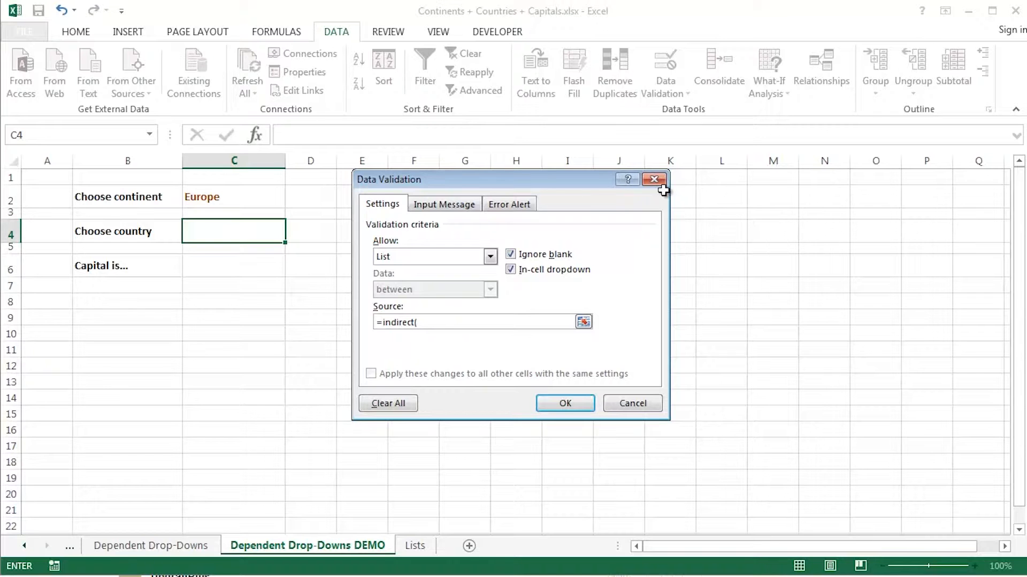
{"action": "left_click", "coordinate": [234, 196]}
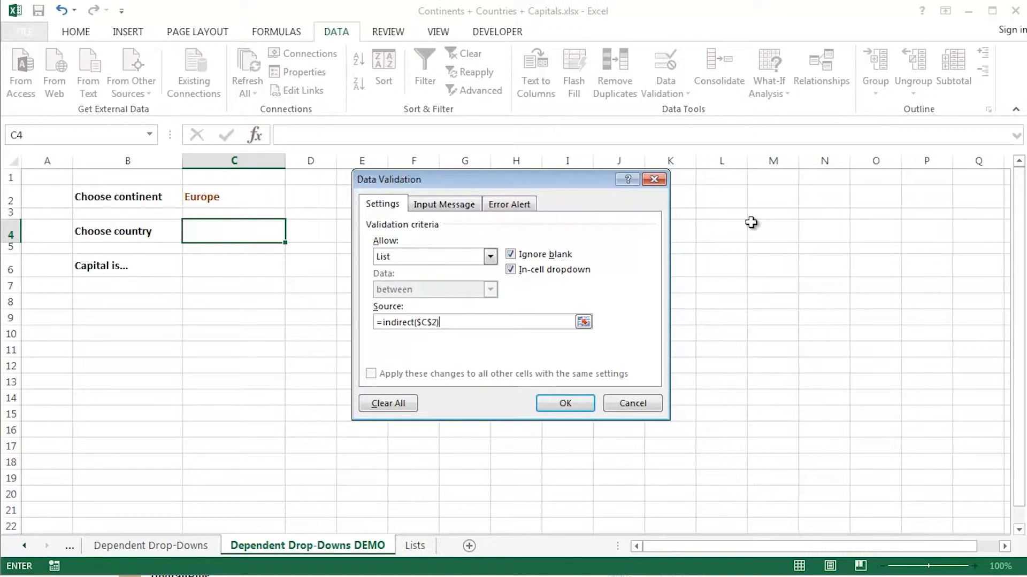
{"action": "mouse_move", "coordinate": [589, 398]}
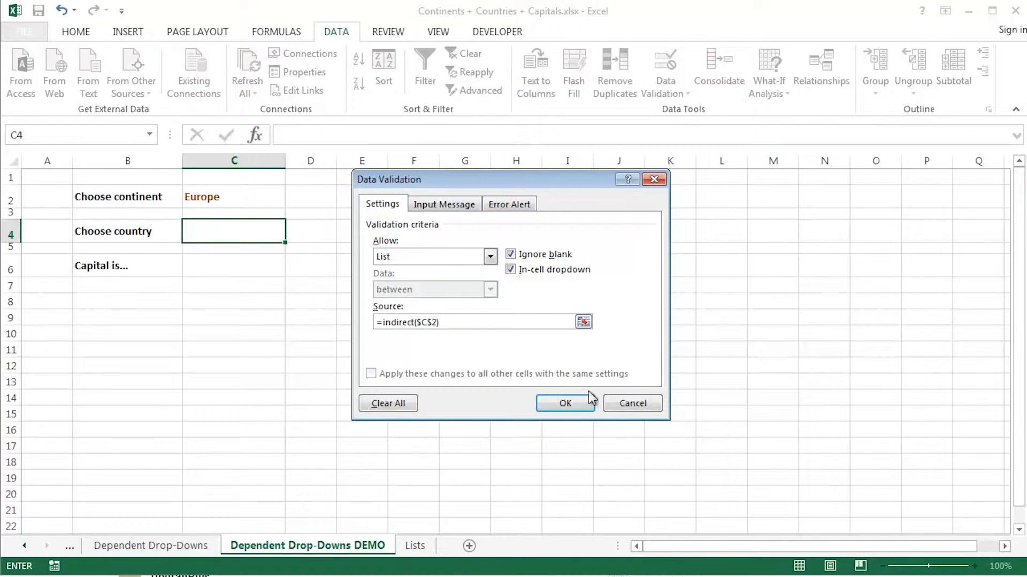
{"action": "left_click", "coordinate": [565, 403]}
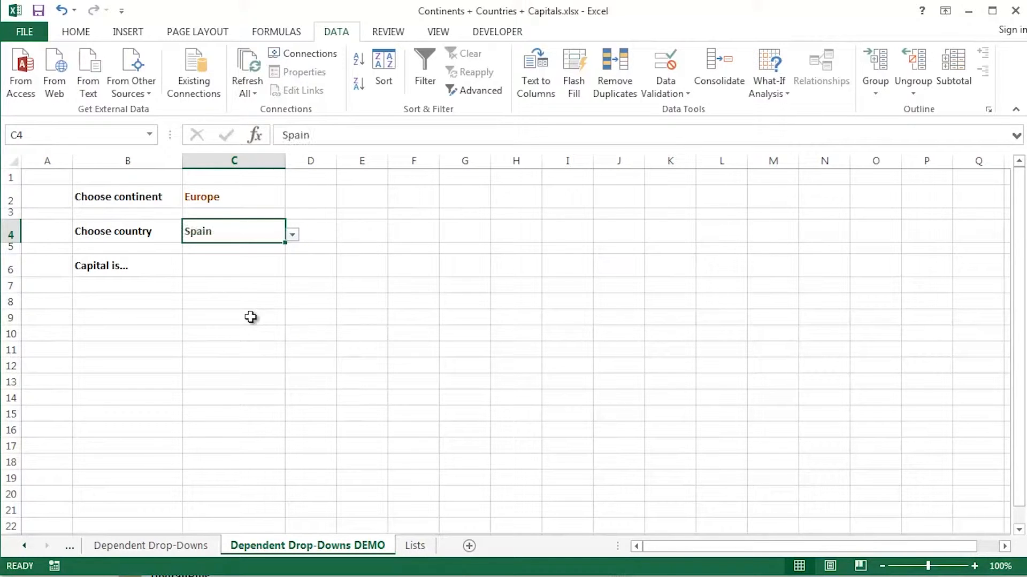
Test the lists by choosing Africa in C2 and Somalia in C4.
{"action": "left_click", "coordinate": [292, 197]}
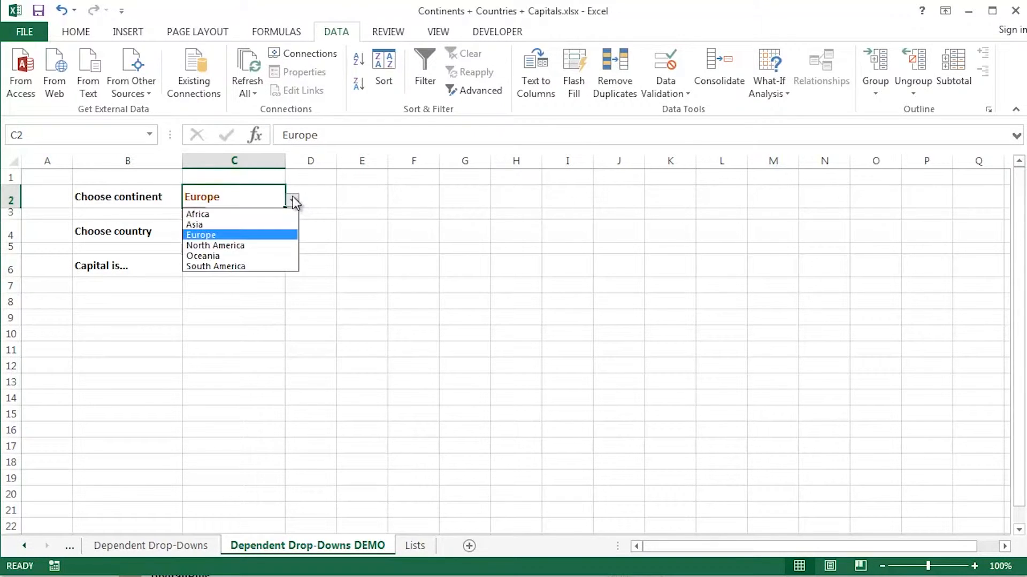
{"action": "left_click", "coordinate": [197, 214]}
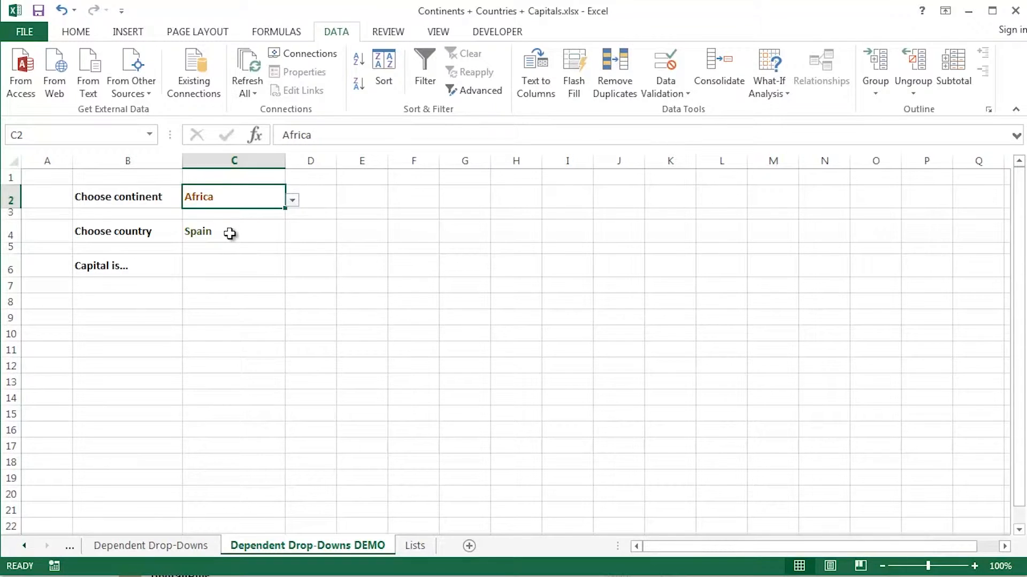
{"action": "left_click", "coordinate": [290, 234]}
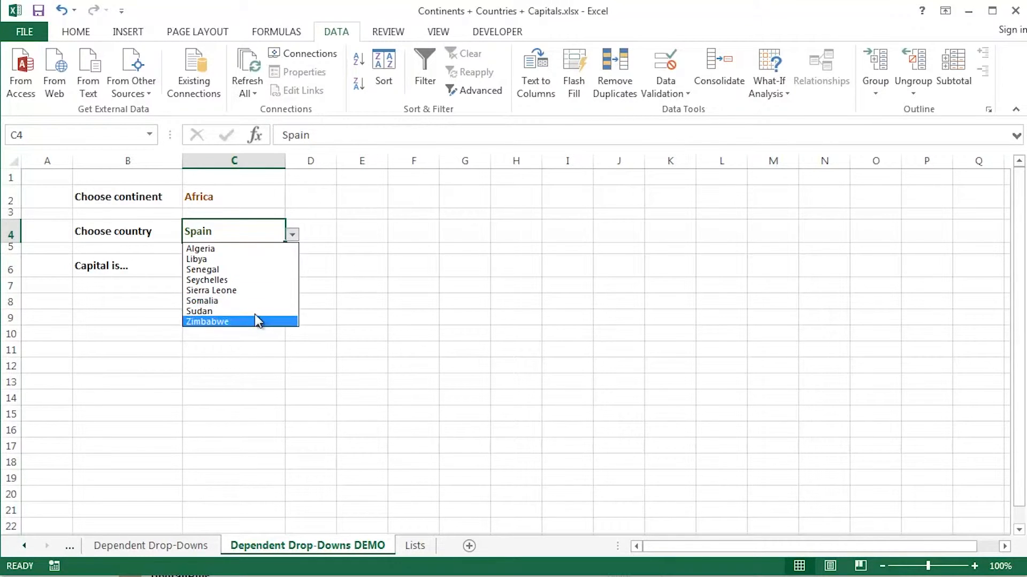
{"action": "left_click", "coordinate": [202, 300]}
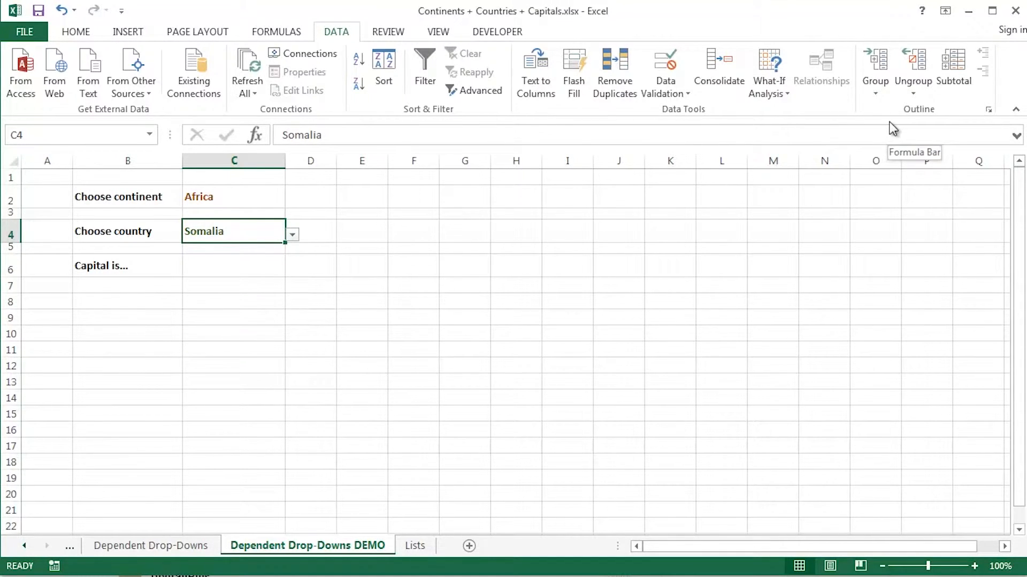
{"action": "mouse_move", "coordinate": [430, 127]}
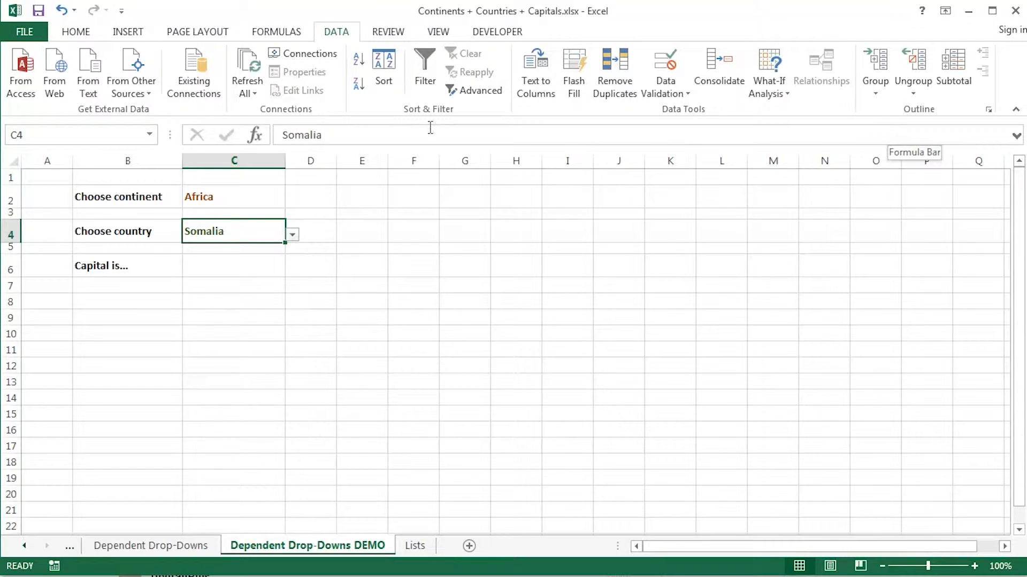
Change the continent to North America, then South America, leaving Somalia in C4.
{"action": "left_click", "coordinate": [234, 196]}
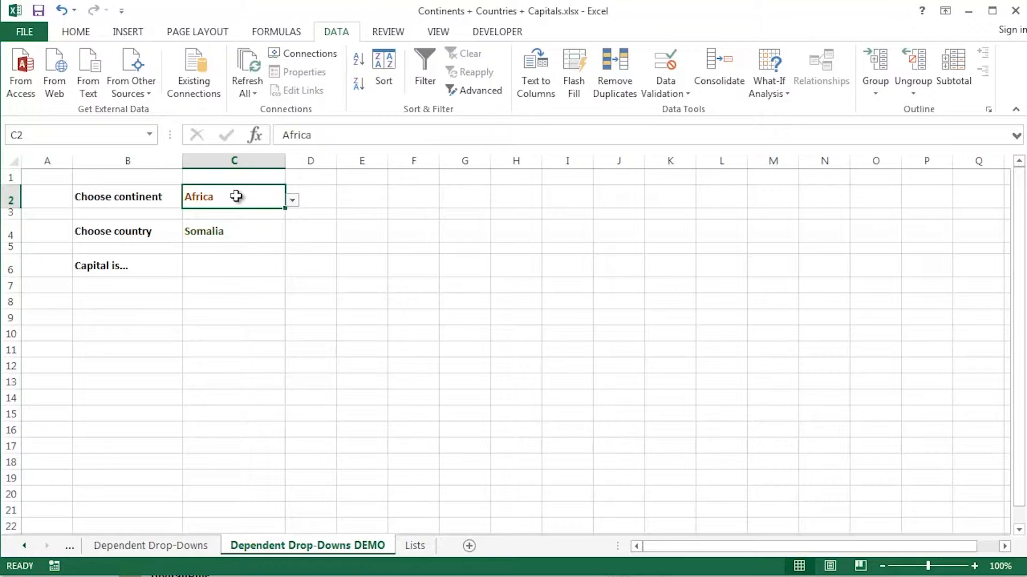
{"action": "left_click", "coordinate": [291, 199]}
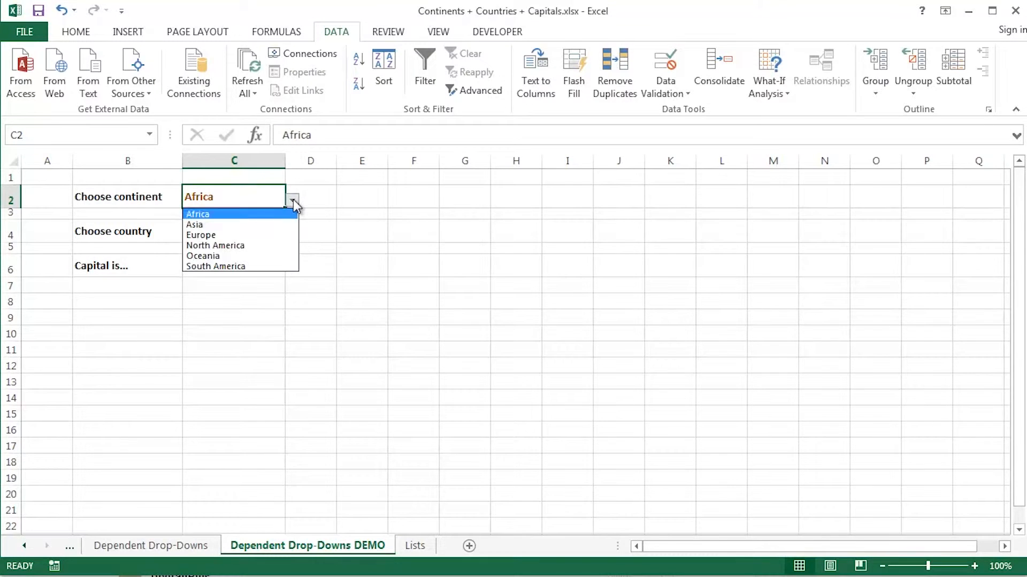
{"action": "left_click", "coordinate": [216, 246]}
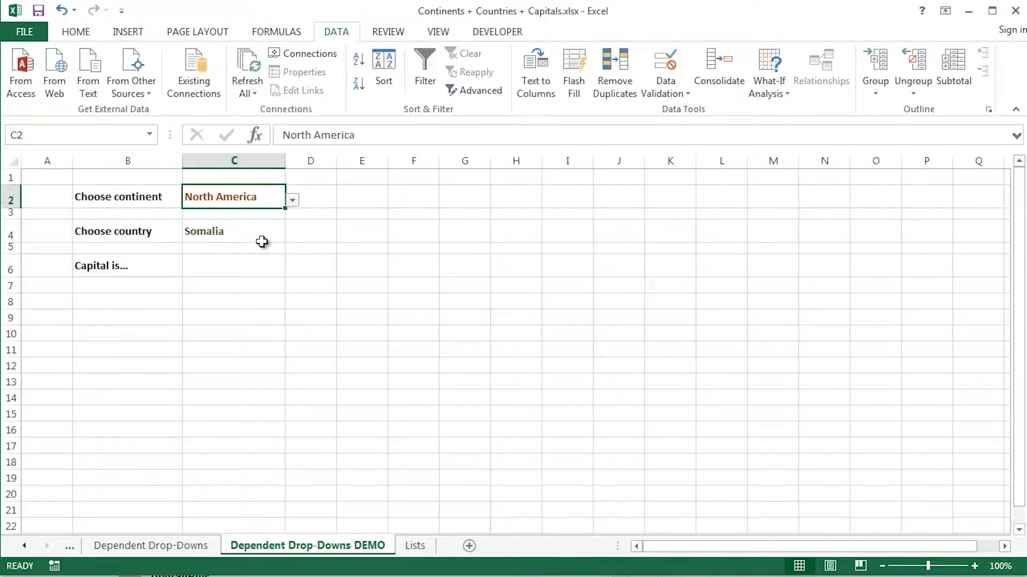
{"action": "mouse_move", "coordinate": [266, 265]}
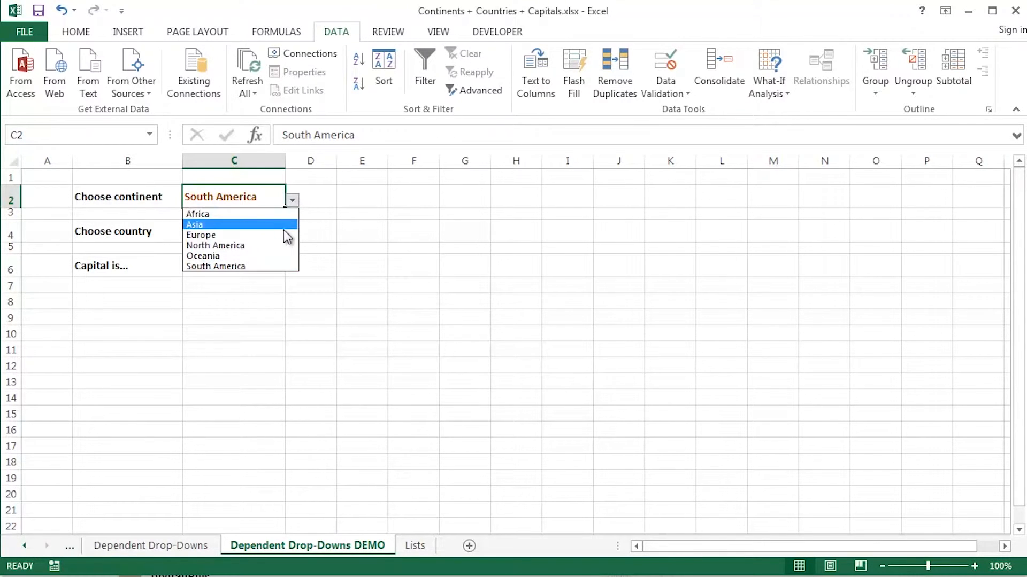
{"action": "left_click", "coordinate": [215, 245]}
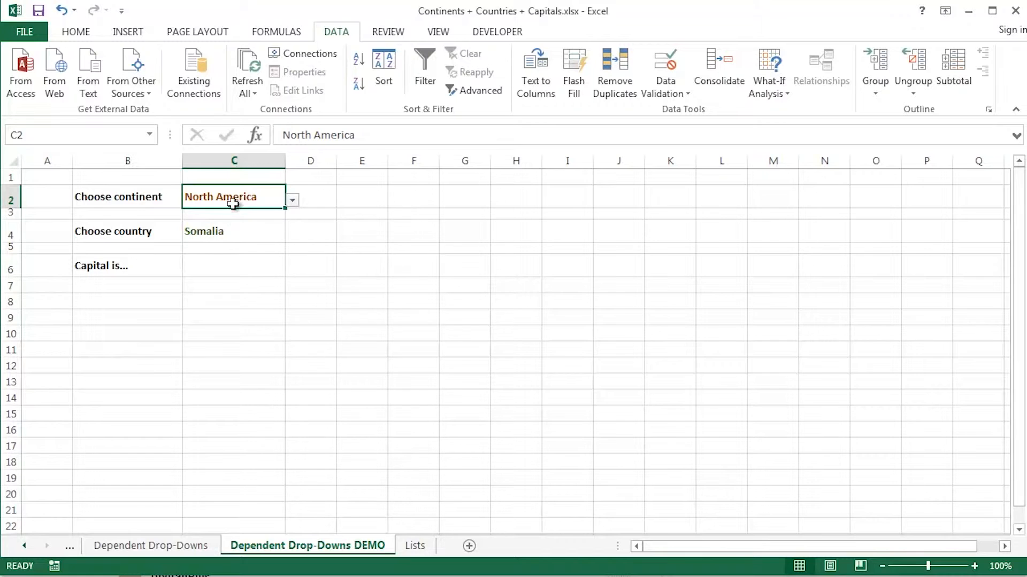
{"action": "mouse_move", "coordinate": [245, 199]}
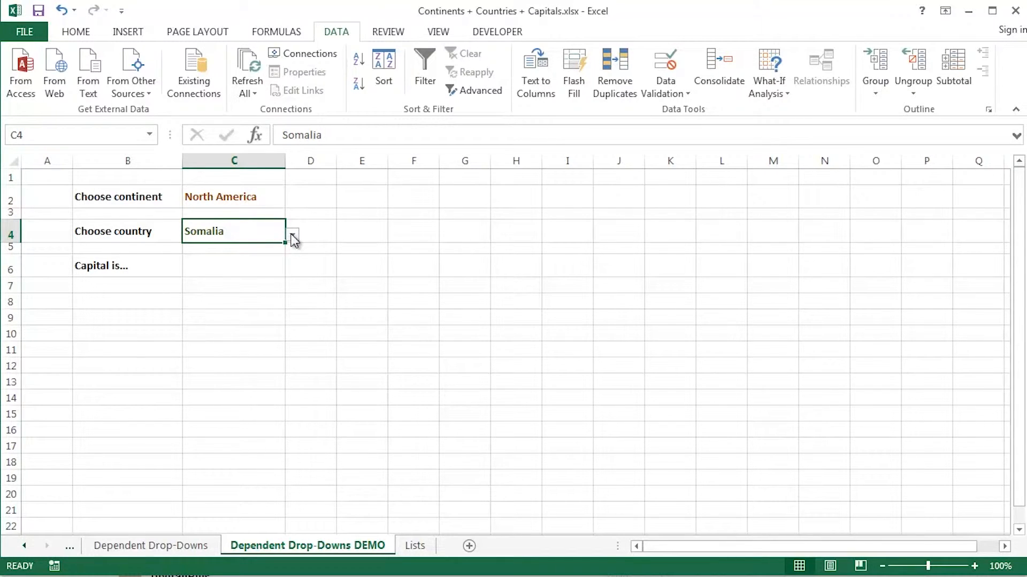
{"action": "left_click", "coordinate": [233, 196]}
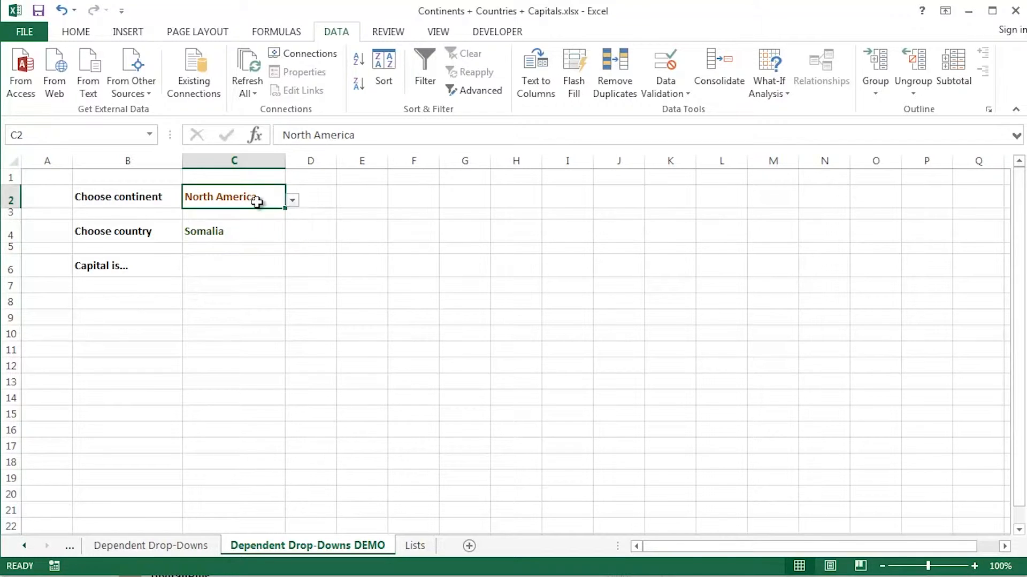
{"action": "left_click", "coordinate": [219, 196]}
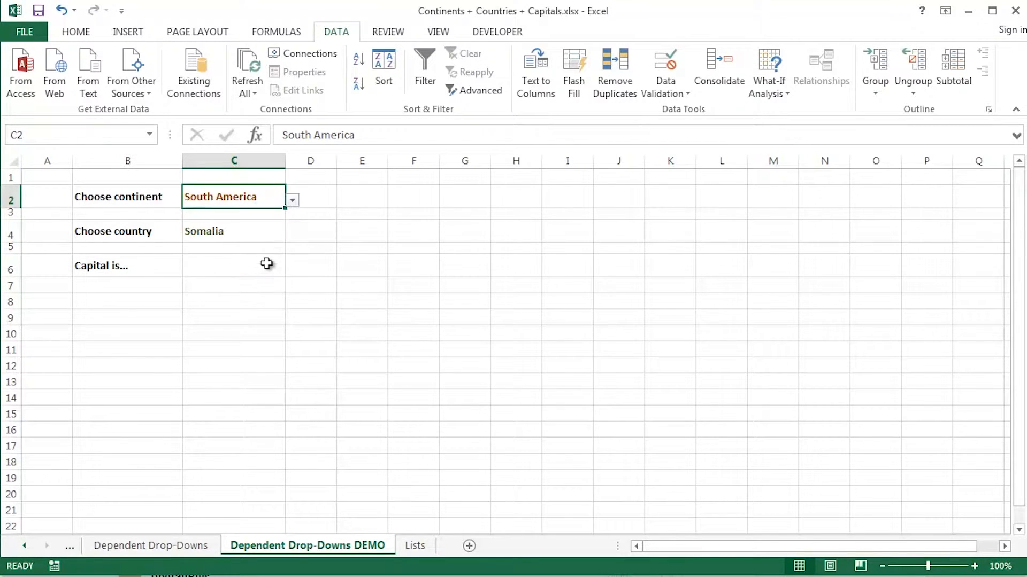
{"action": "left_click", "coordinate": [234, 231]}
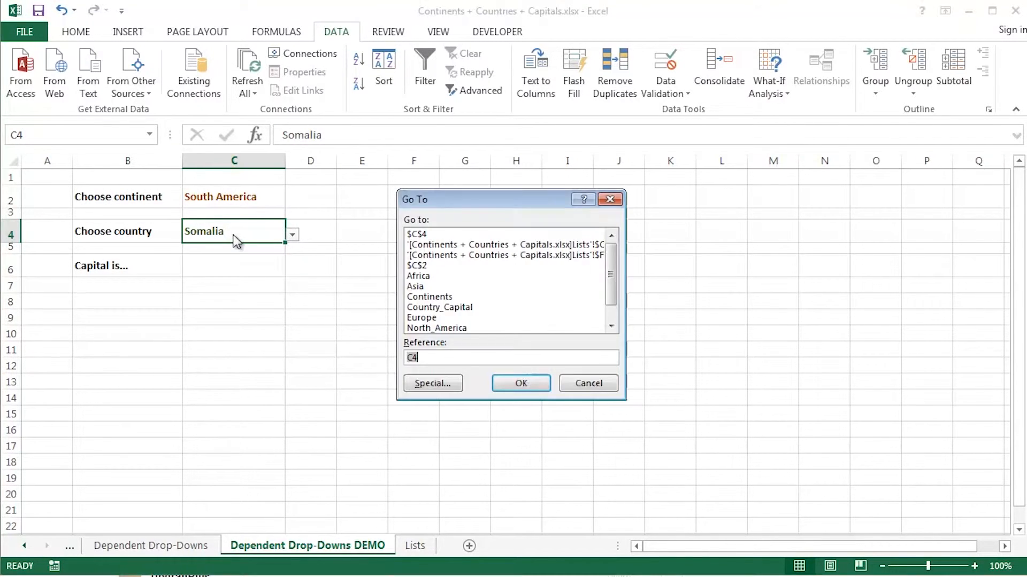
{"action": "scroll", "scroll_direction": "down", "scroll_amount": 3}
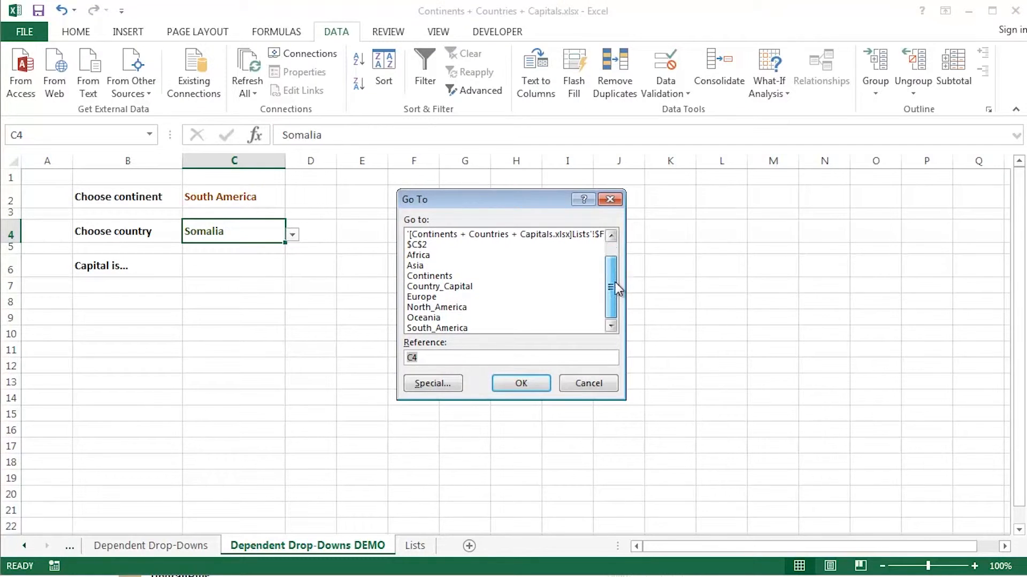
{"action": "left_click", "coordinate": [436, 306]}
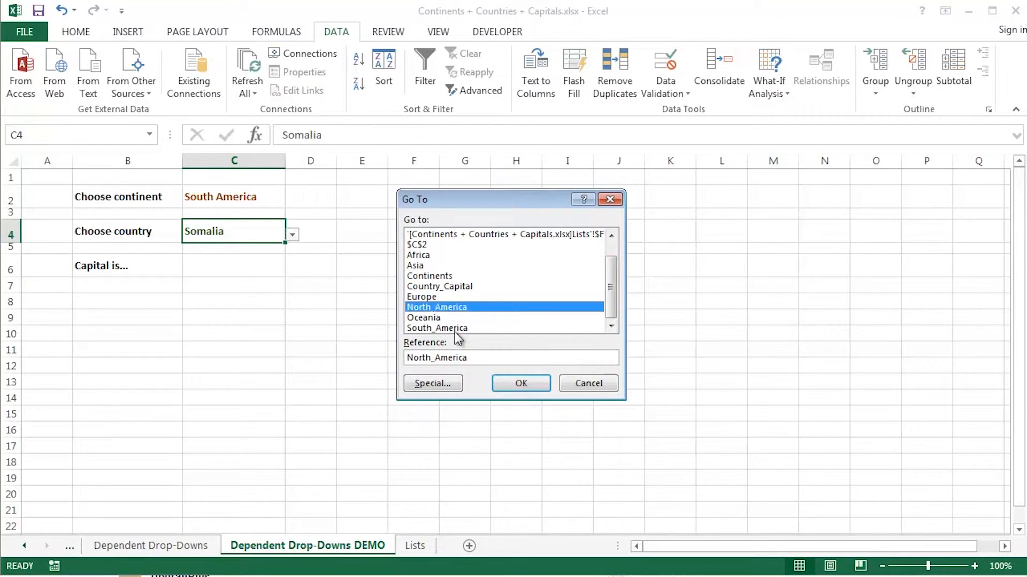
{"action": "left_click", "coordinate": [520, 383]}
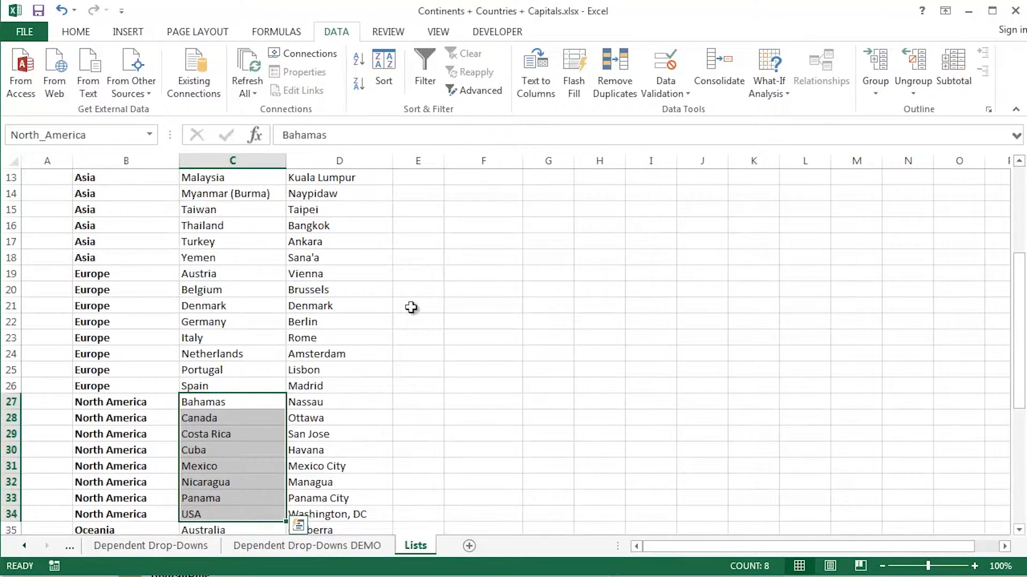
{"action": "mouse_move", "coordinate": [340, 267]}
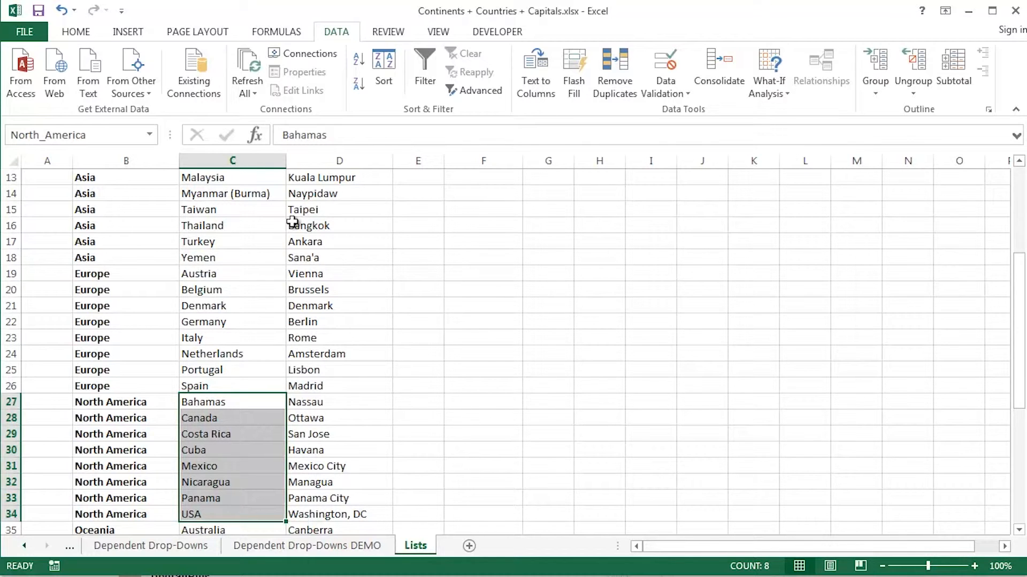
{"action": "left_click", "coordinate": [306, 546]}
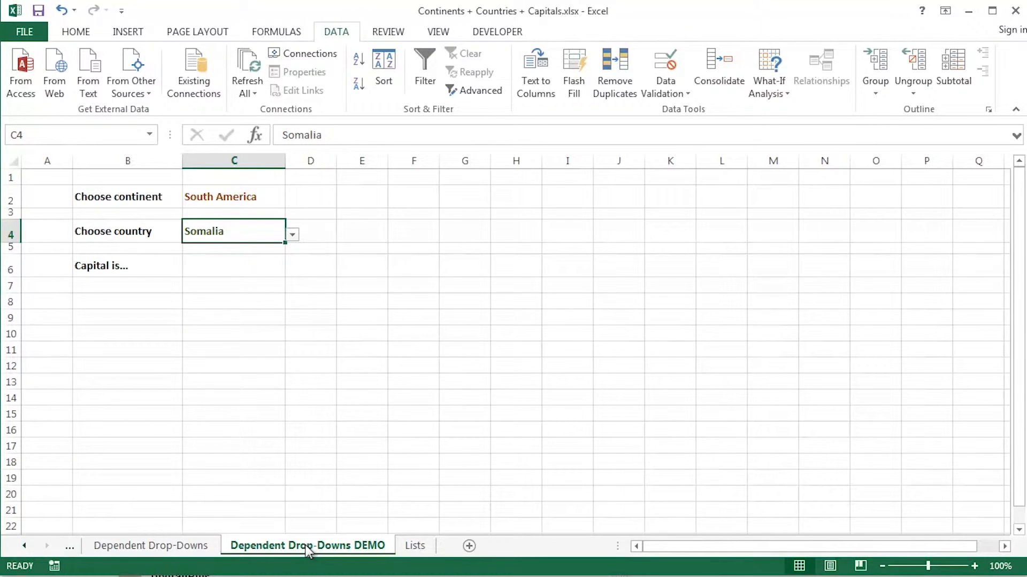
{"action": "mouse_move", "coordinate": [237, 302]}
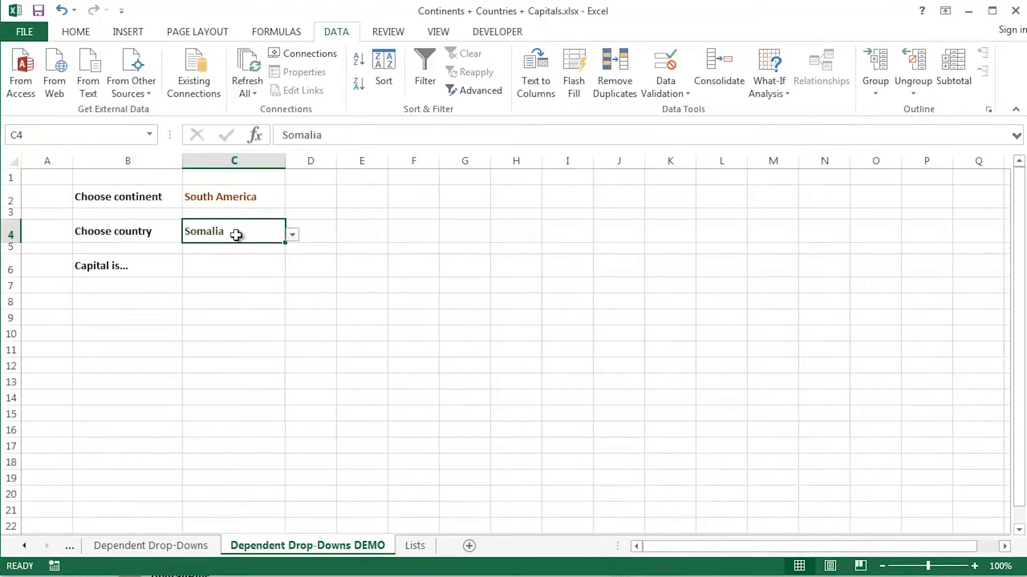
Edit C4's list source to =INDIRECT(SUBSTITUTE($C$2," ","_")) and confirm.
{"action": "left_click", "coordinate": [664, 66]}
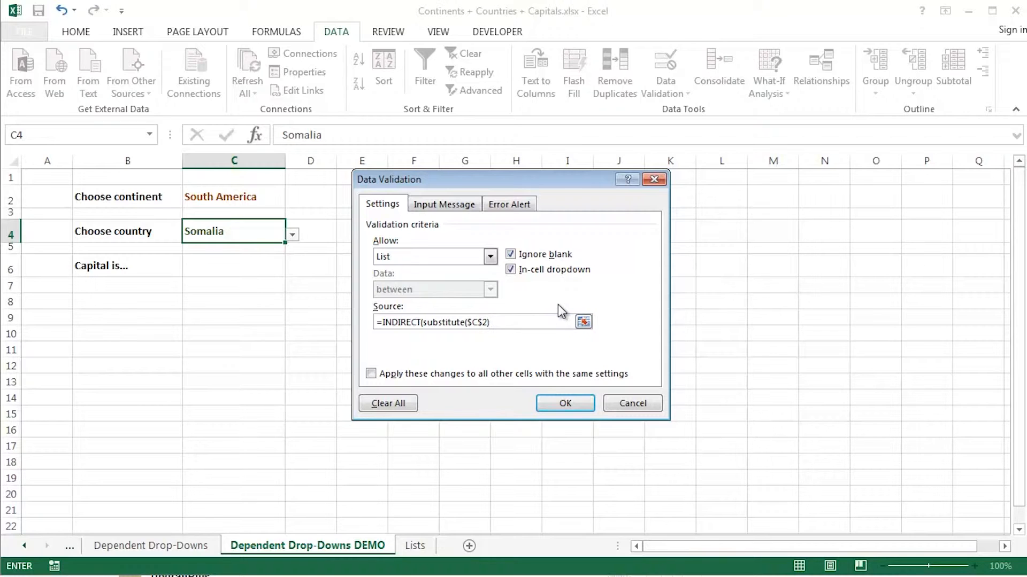
{"action": "type", "text": ","}
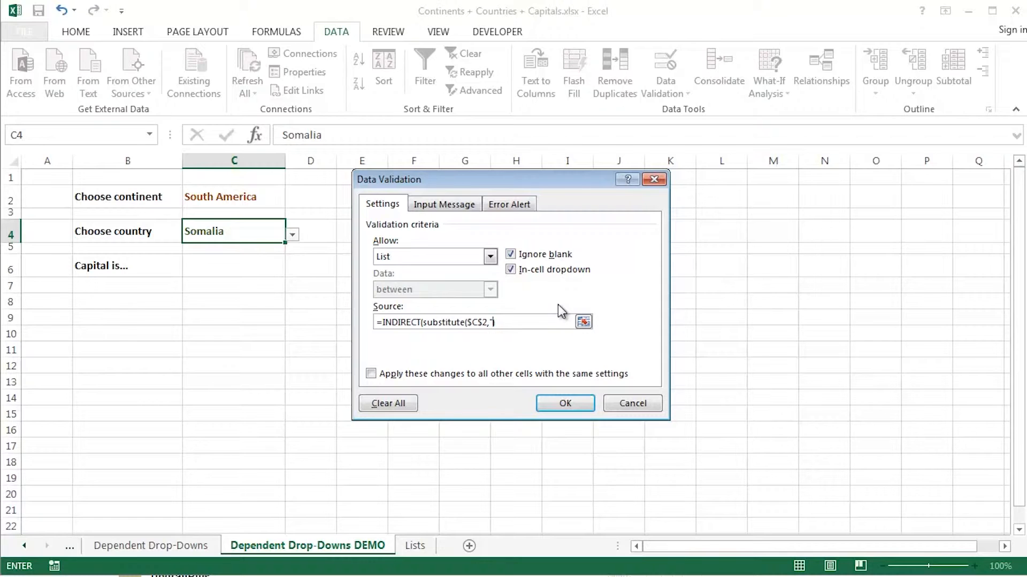
{"action": "type", "text": "\" \")"}
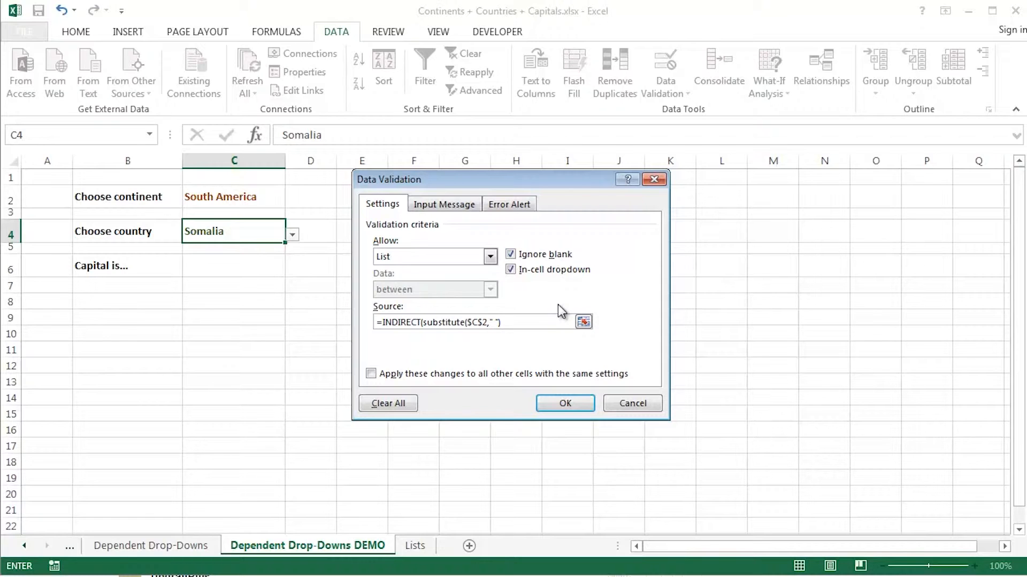
{"action": "type", "text": ",\"_"}
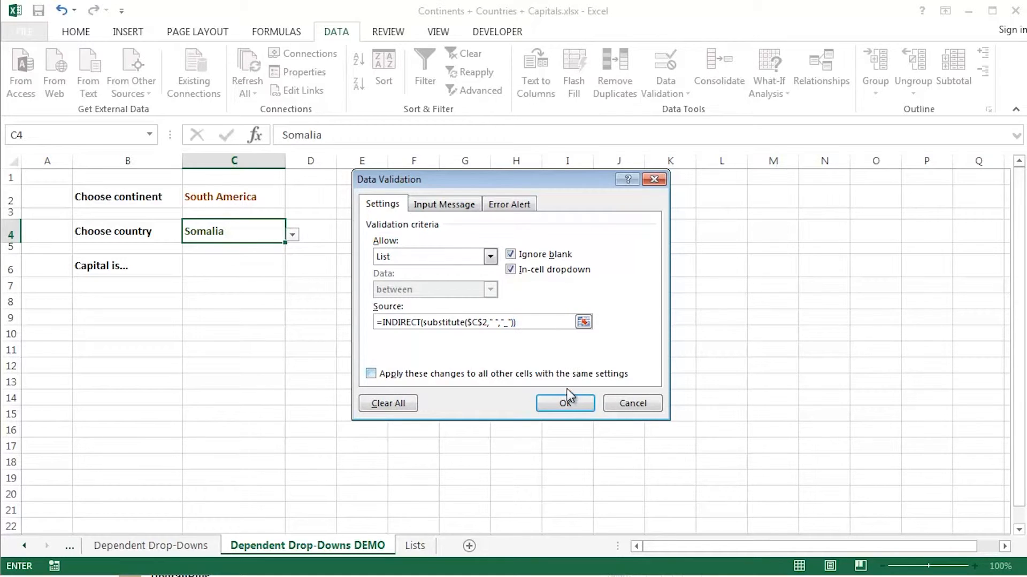
{"action": "left_click", "coordinate": [565, 403]}
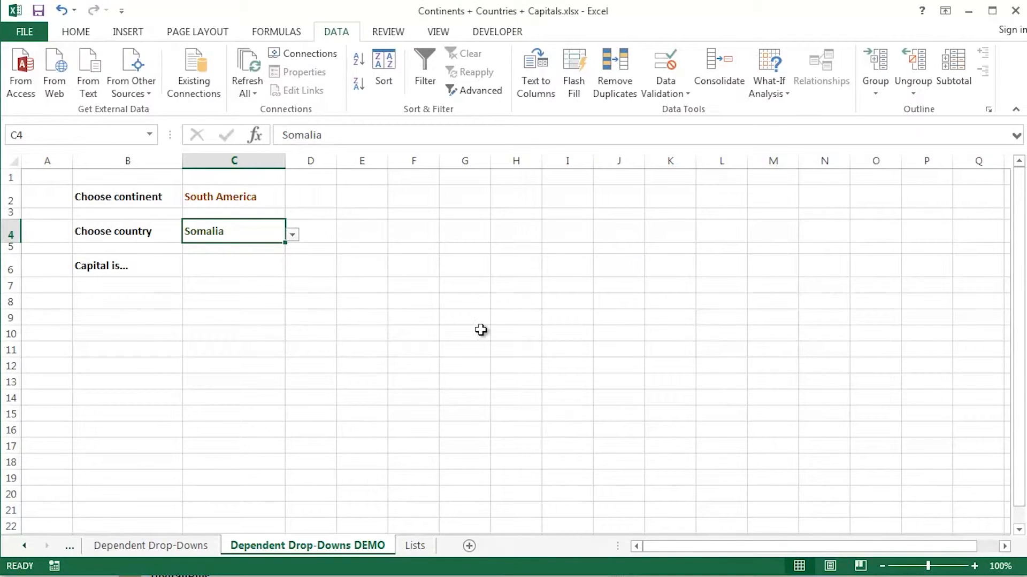
Choose North America in C2 and Cuba from the dependent C4 list, checking C4's validation rule.
{"action": "left_click", "coordinate": [291, 199]}
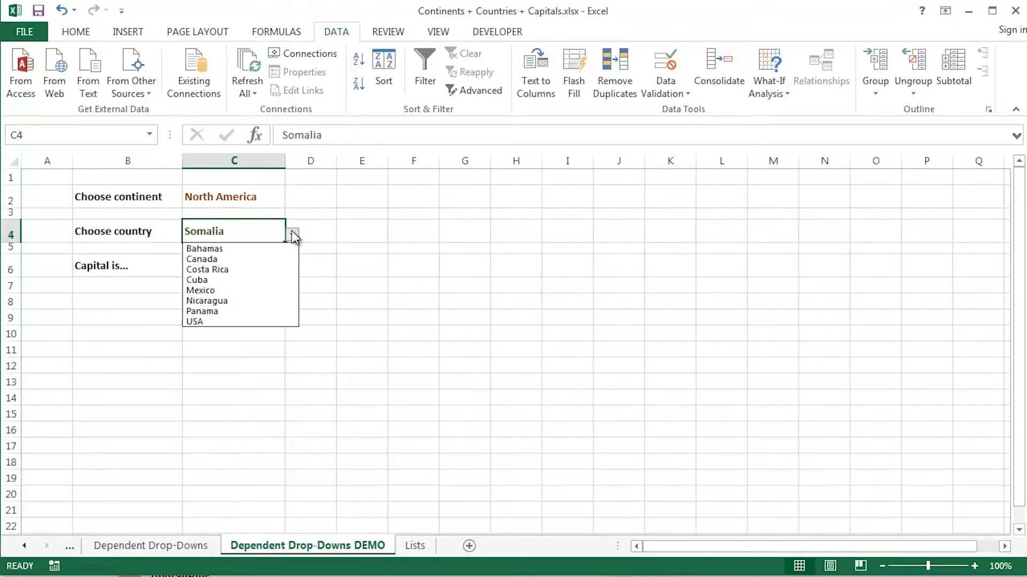
{"action": "left_click", "coordinate": [201, 259]}
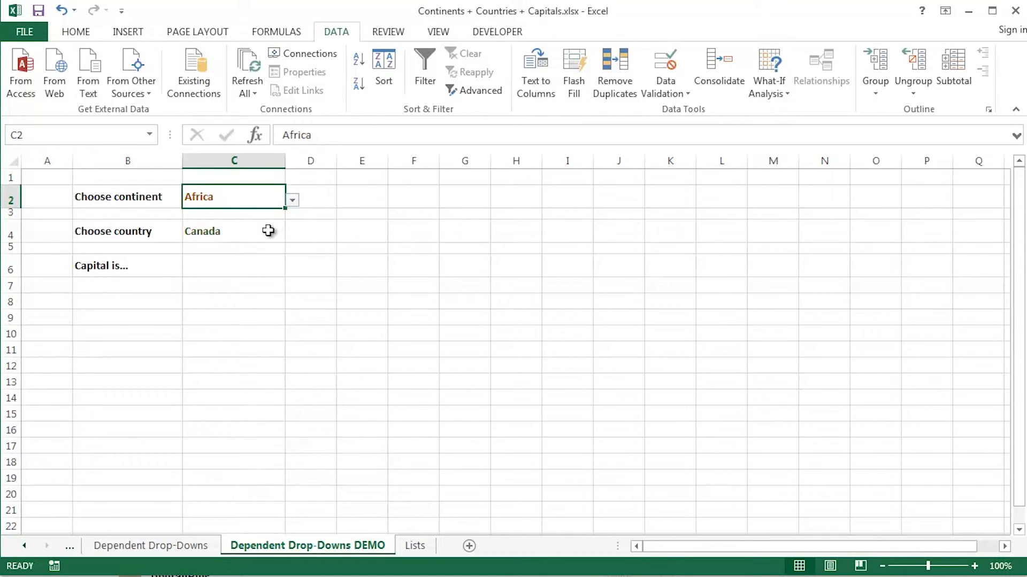
{"action": "left_click", "coordinate": [234, 231]}
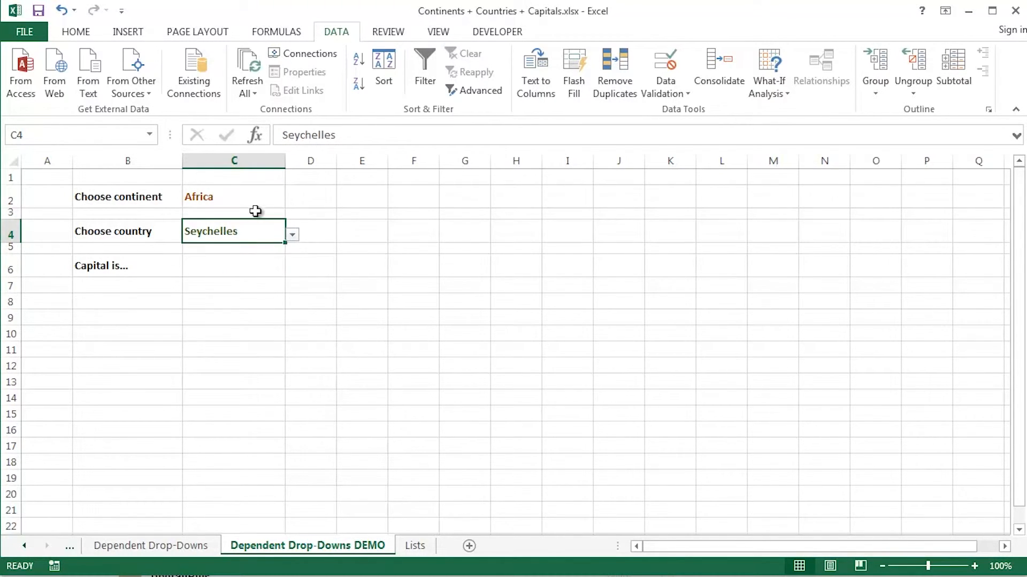
{"action": "left_click", "coordinate": [292, 201]}
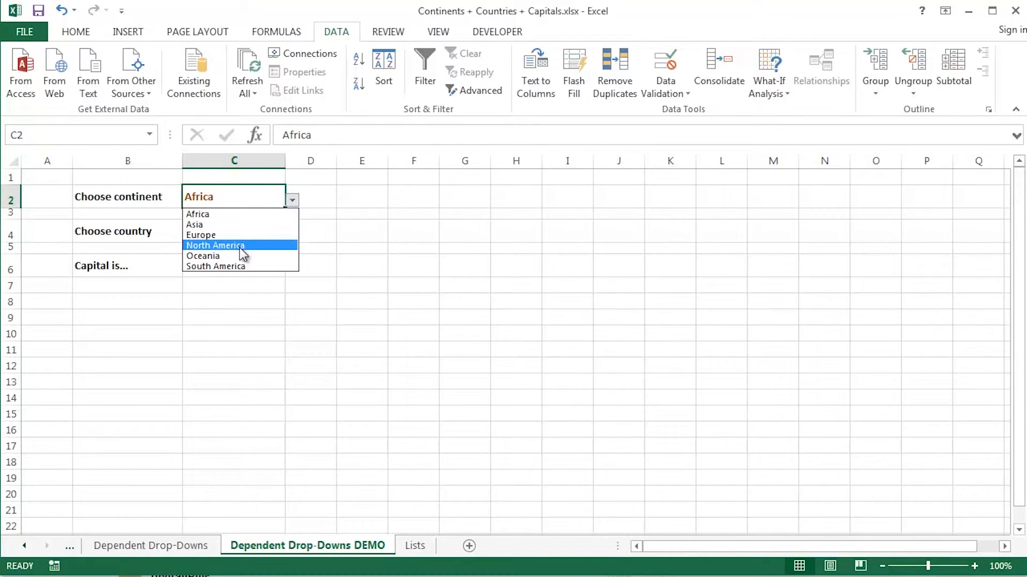
{"action": "left_click", "coordinate": [214, 244]}
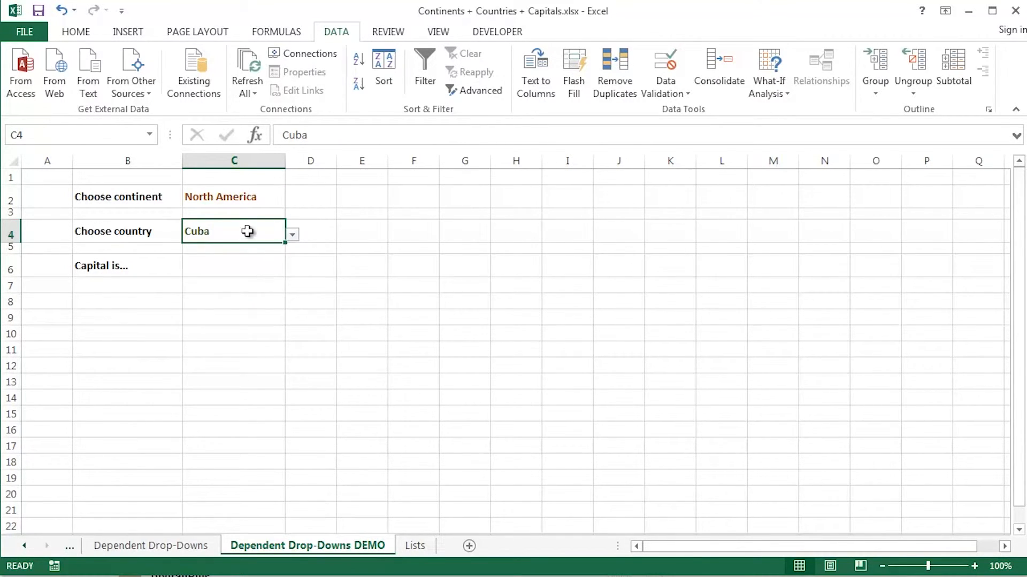
{"action": "left_click", "coordinate": [665, 72]}
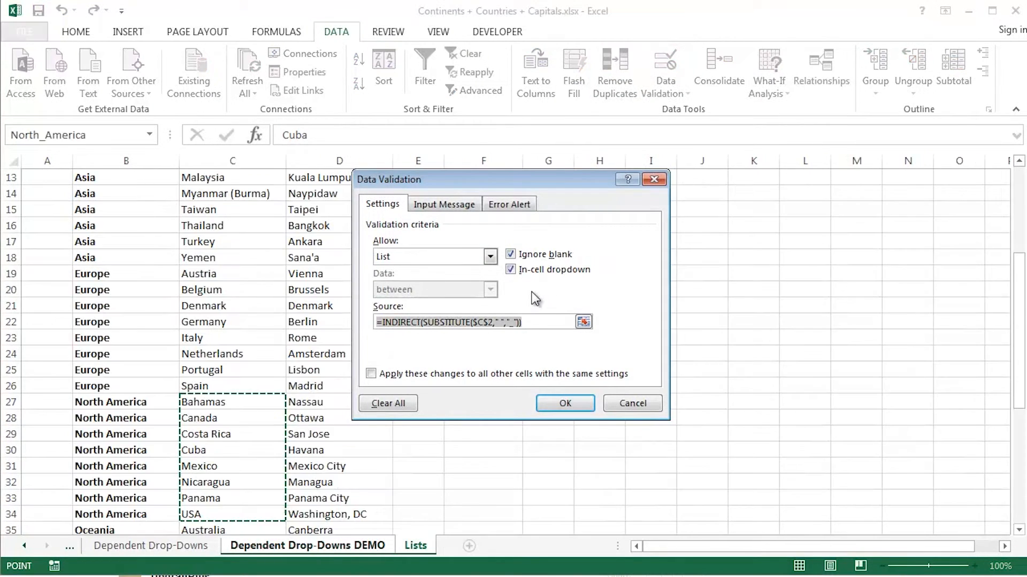
{"action": "left_click", "coordinate": [564, 403]}
{"action": "type", "text": "'"}
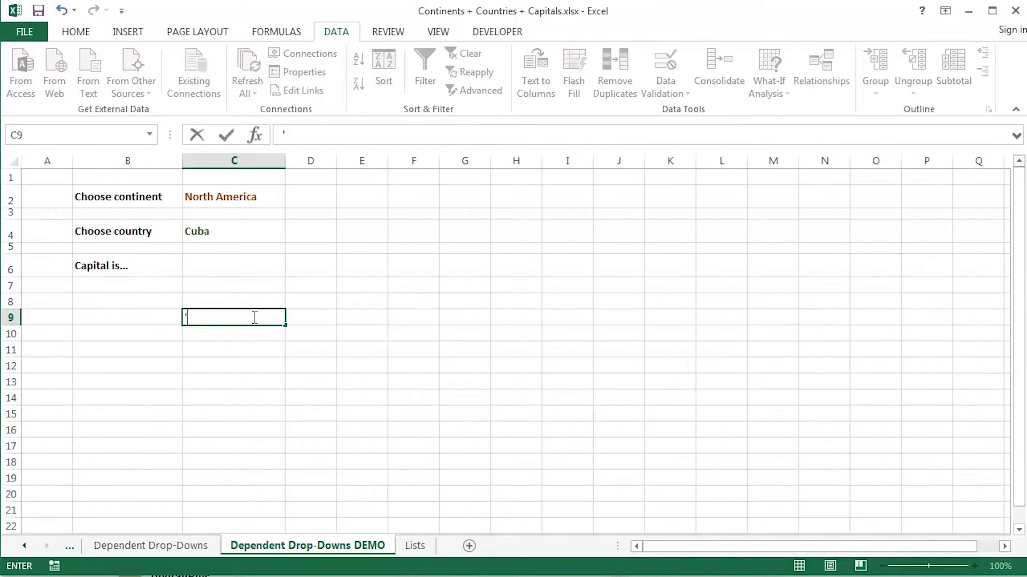
Enter '=INDIRECT(SUBSTITUTE($C$2," ","_")) as text in C9 and format it larger and red.
{"action": "type", "text": "=INDIRECT(SUBSTITUTE($C$2,\" \",\"_\"))"}
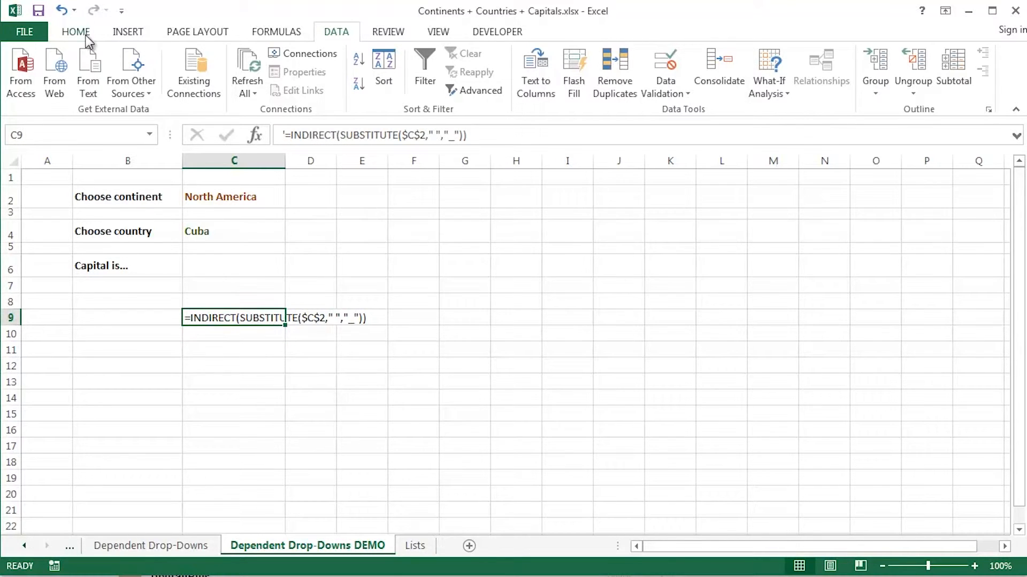
{"action": "left_click", "coordinate": [75, 31]}
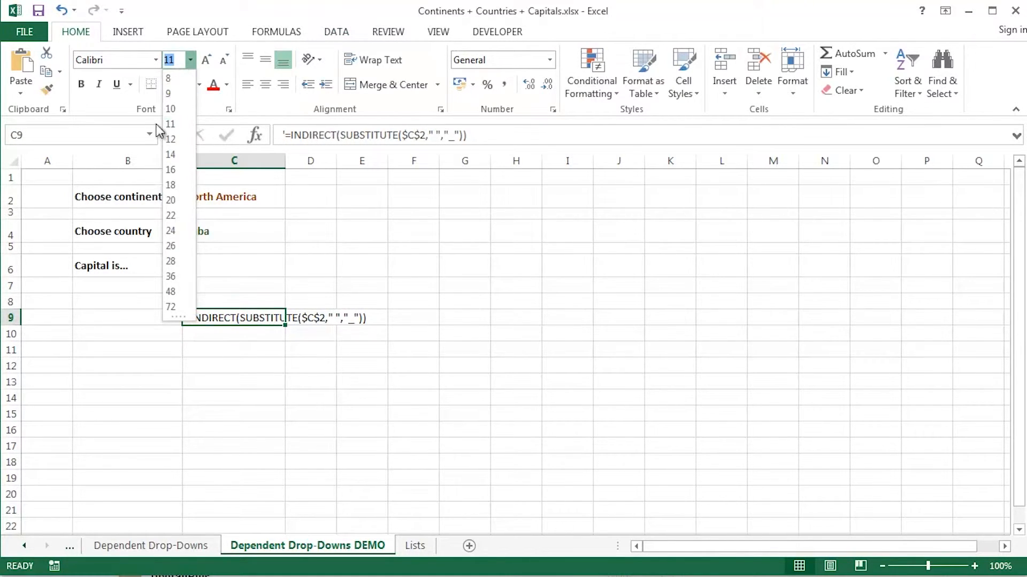
{"action": "left_click", "coordinate": [169, 184]}
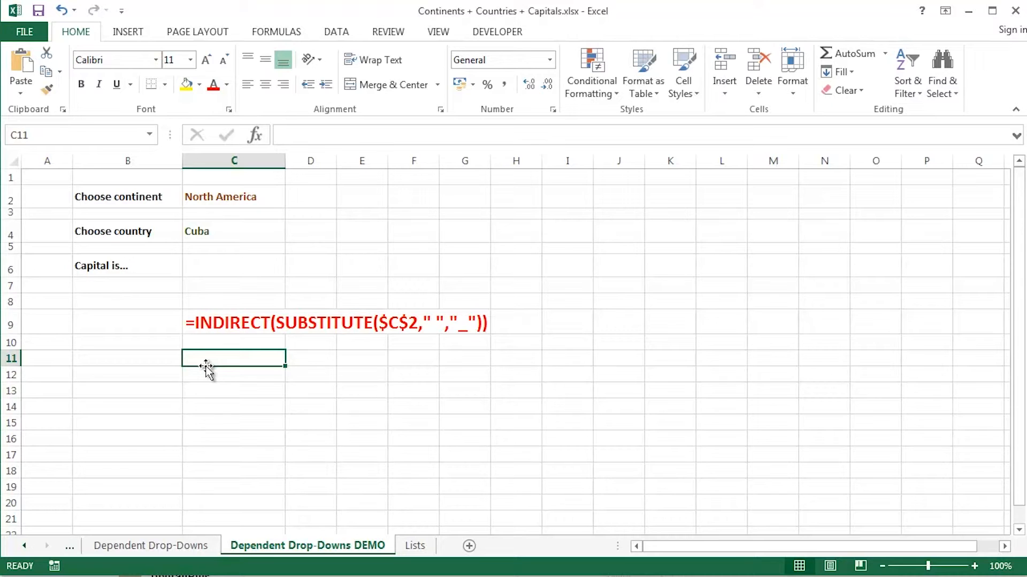
{"action": "mouse_move", "coordinate": [237, 277]}
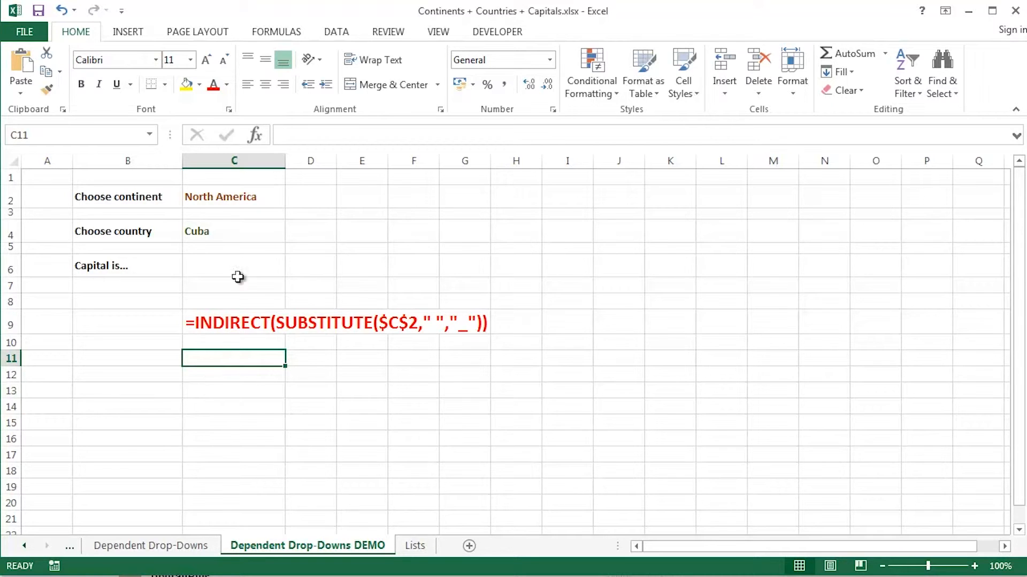
{"action": "left_click", "coordinate": [234, 231]}
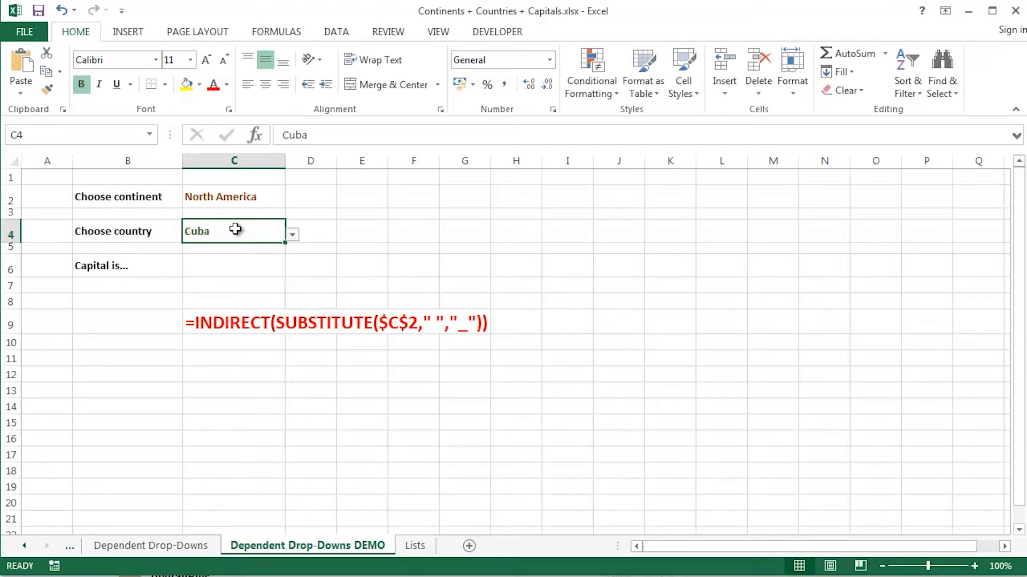
{"action": "left_click", "coordinate": [234, 322]}
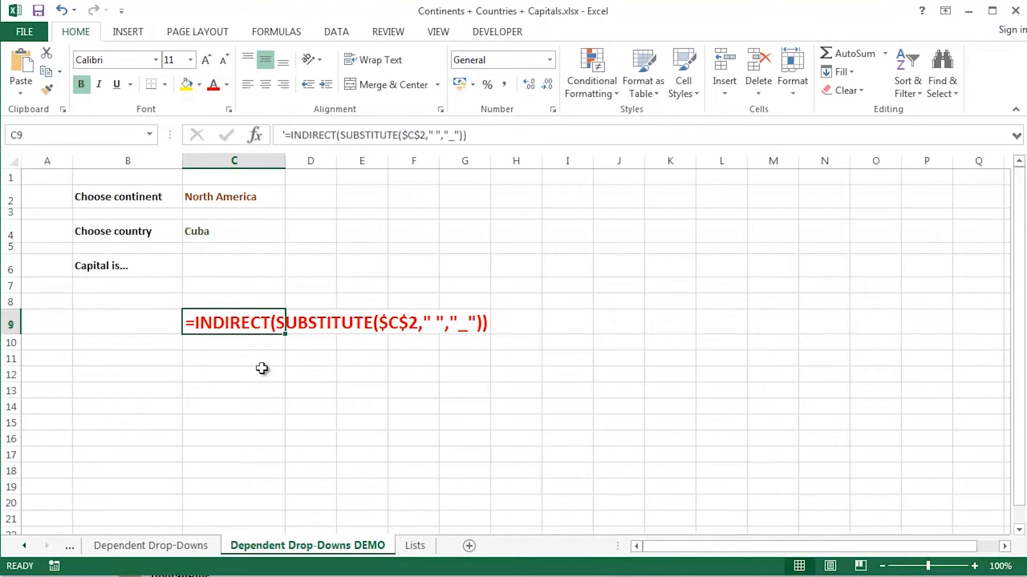
{"action": "left_click", "coordinate": [233, 231]}
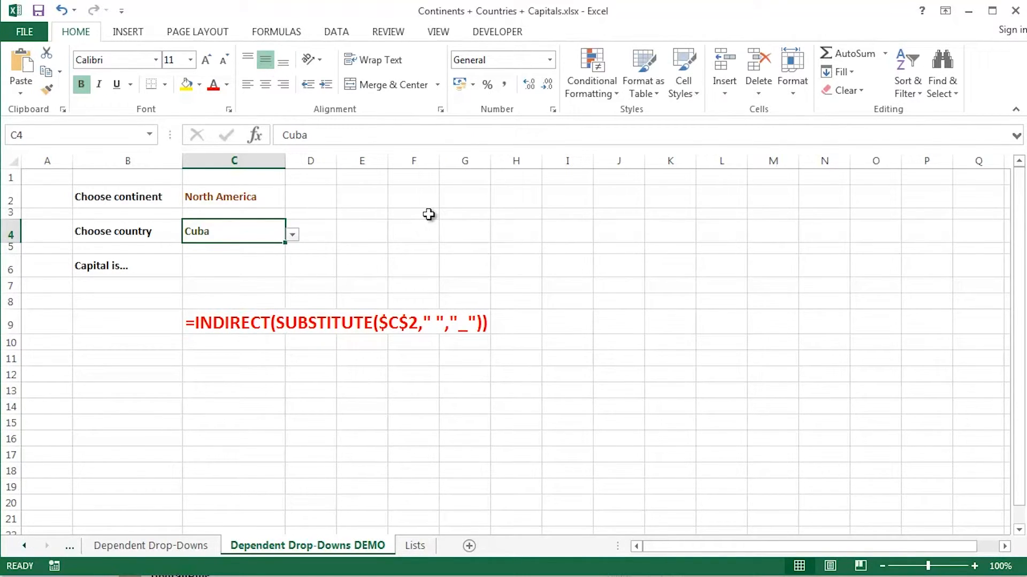
{"action": "mouse_move", "coordinate": [229, 271]}
{"action": "type", "text": "="}
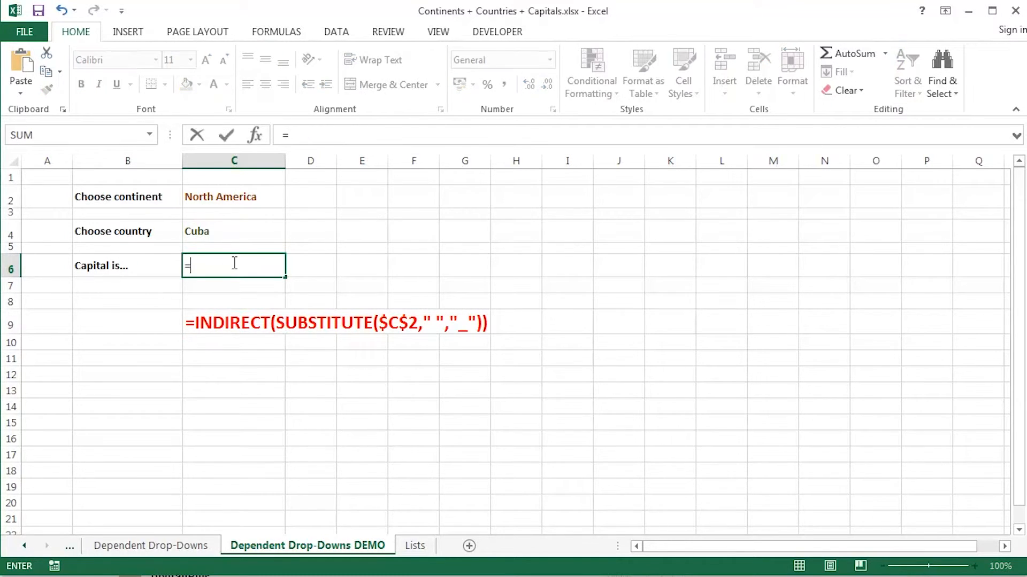
Enter =INDEX(Country_Capital,MATCH(C4,Lists!C3:C50,0),2) in C6, returning Havana for Cuba.
{"action": "type", "text": "inde"}
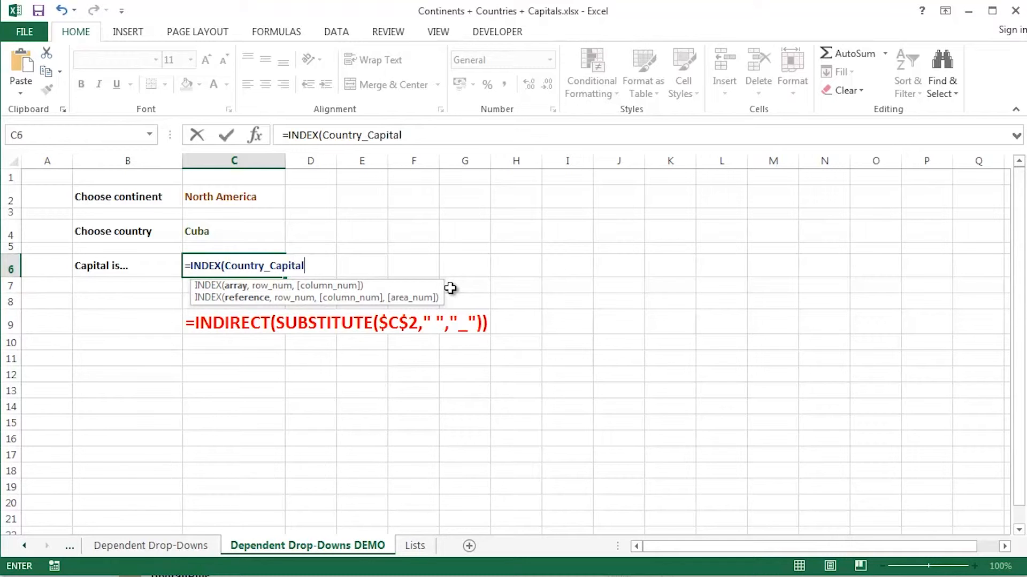
{"action": "type", "text": ",ma"}
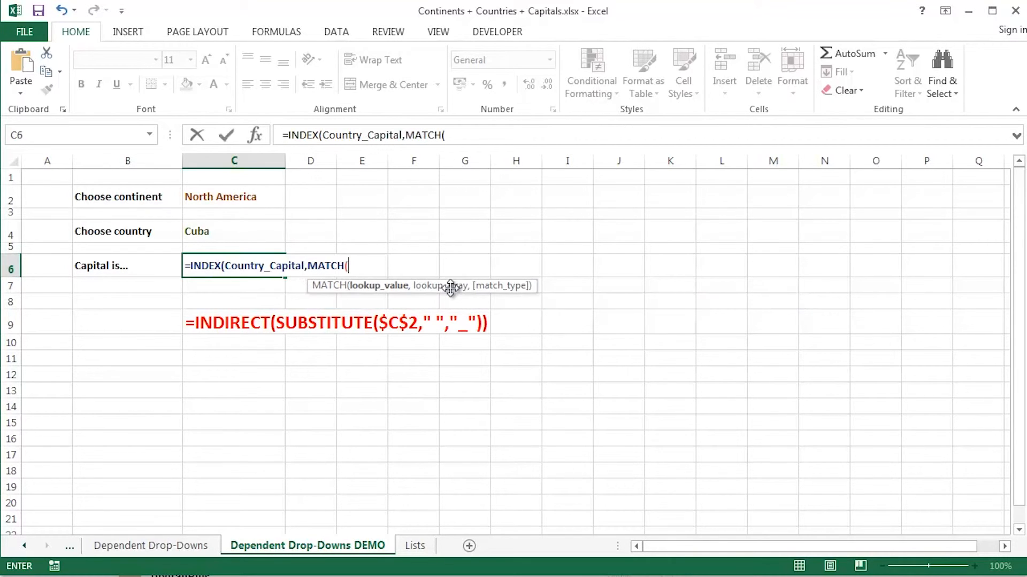
{"action": "mouse_move", "coordinate": [254, 233]}
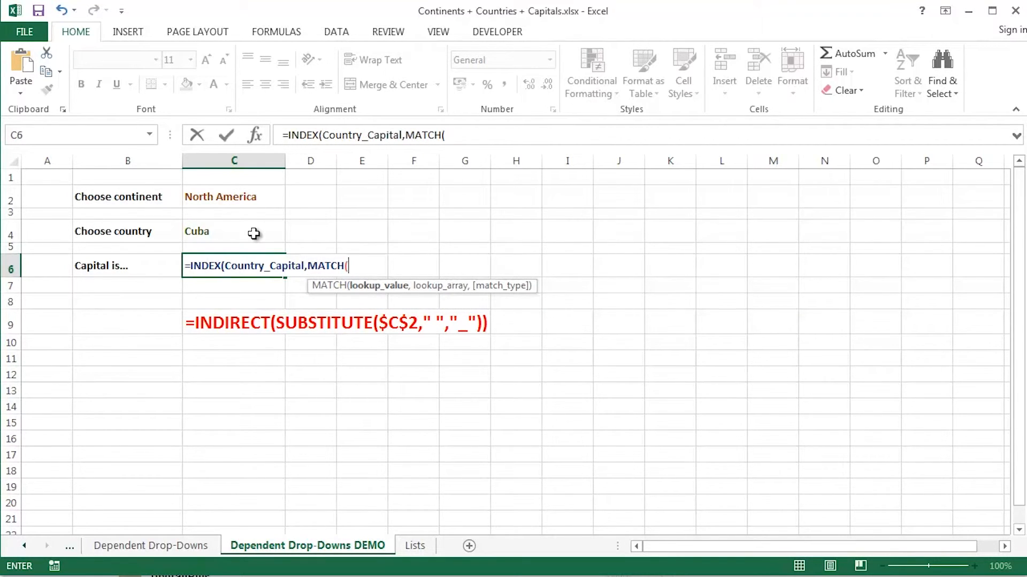
{"action": "left_click", "coordinate": [234, 232]}
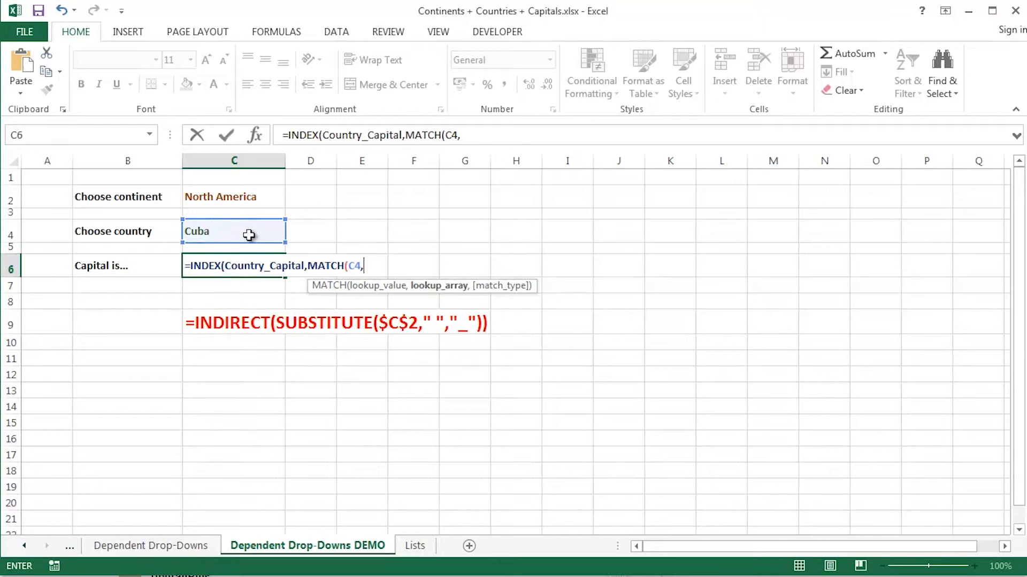
{"action": "left_click", "coordinate": [415, 545]}
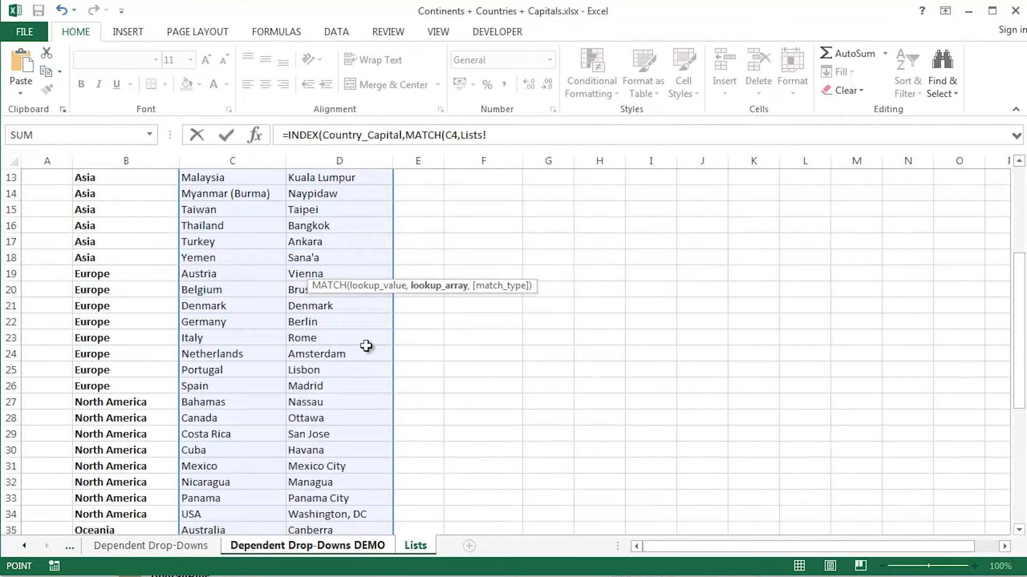
{"action": "left_click", "coordinate": [232, 215]}
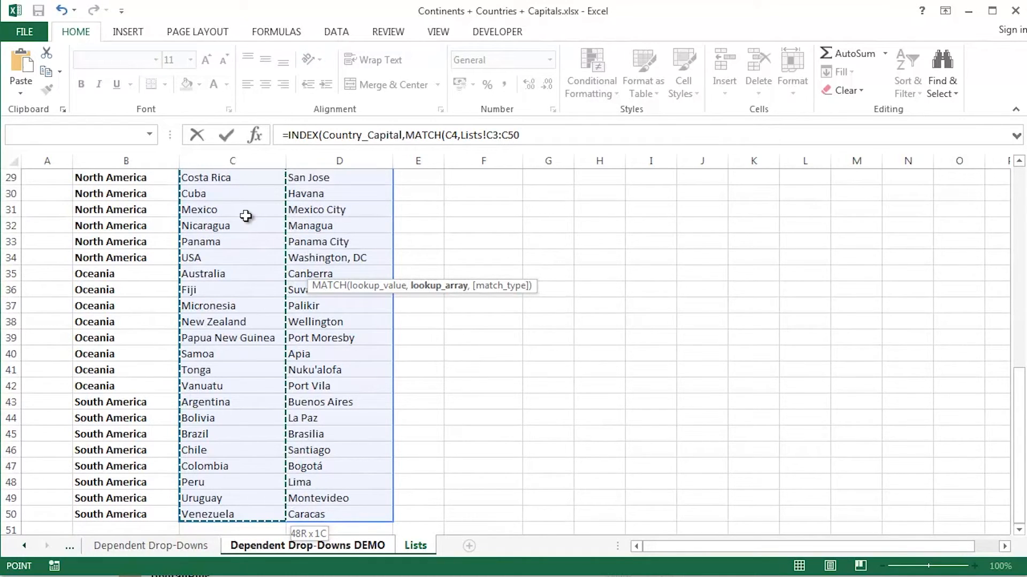
{"action": "type", "text": ",0"}
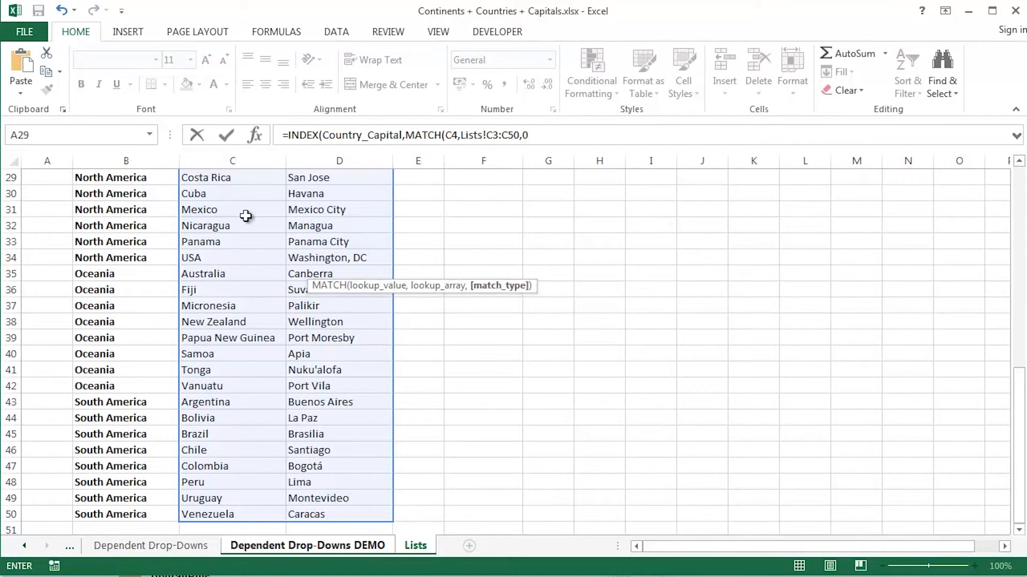
{"action": "type", "text": ","}
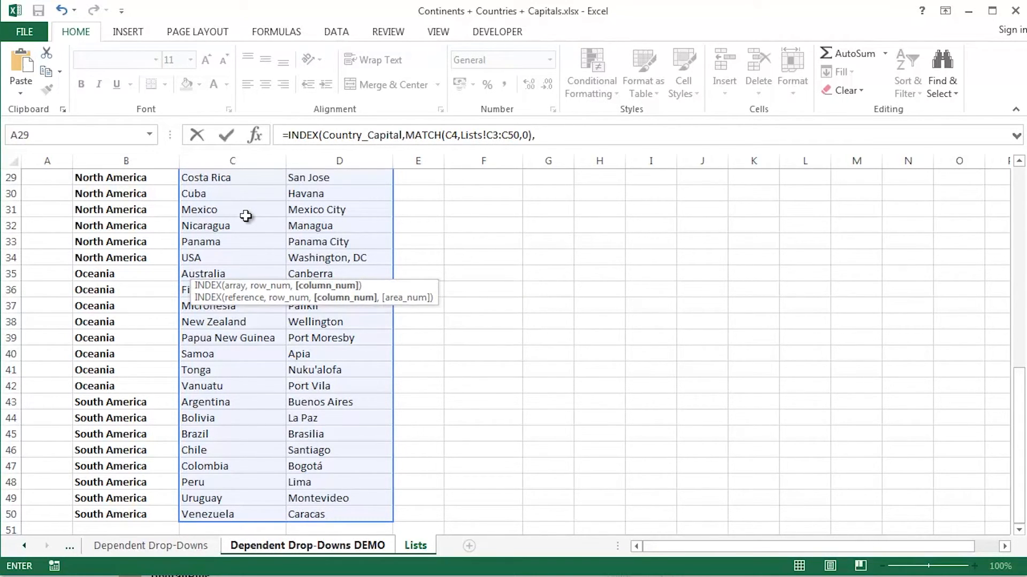
{"action": "mouse_move", "coordinate": [998, 376]}
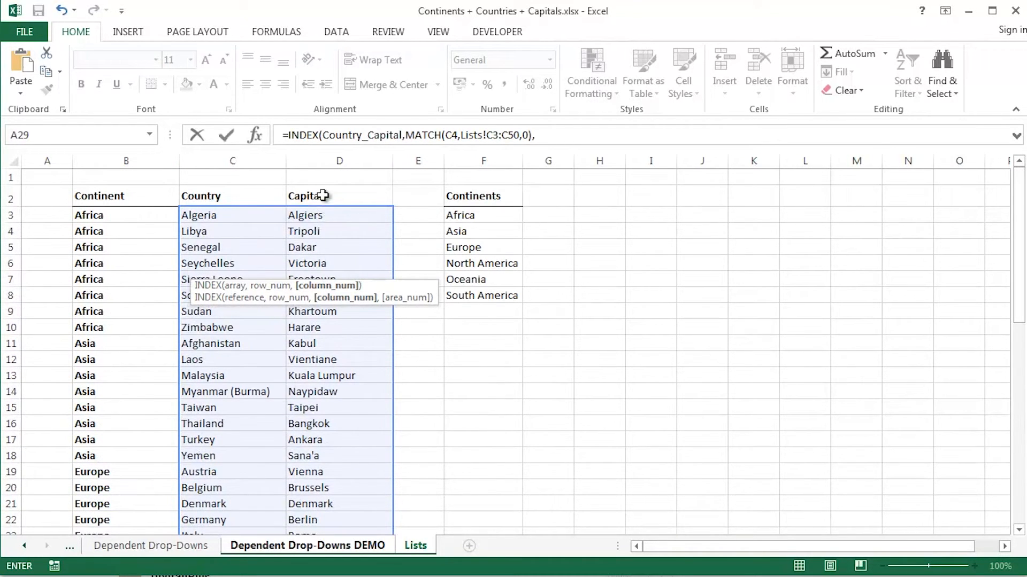
{"action": "type", "text": "2)"}
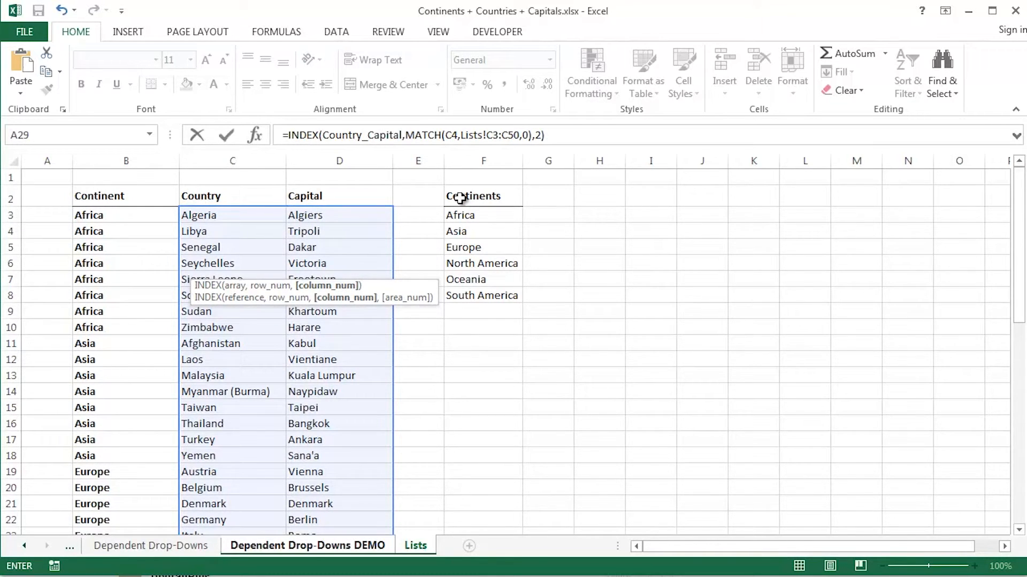
{"action": "left_click", "coordinate": [307, 546]}
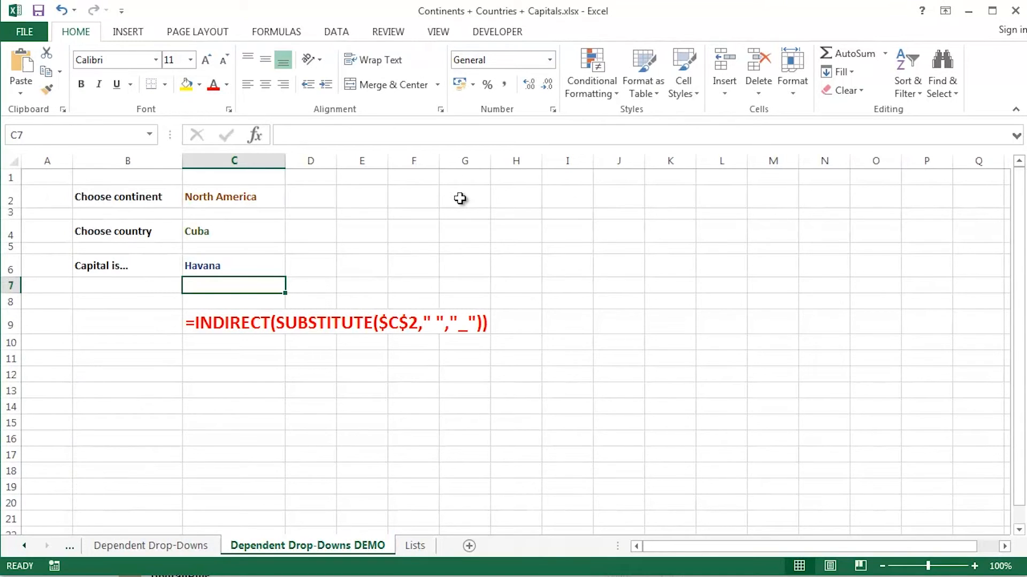
Choose Asia as the continent and Malaysia as the dependent country.
{"action": "left_click", "coordinate": [233, 197]}
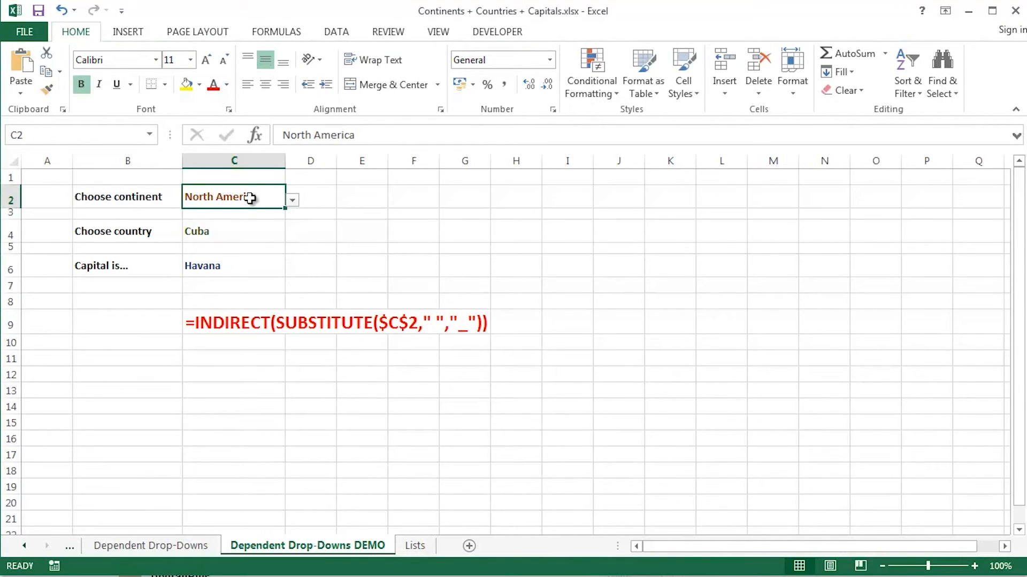
{"action": "left_click", "coordinate": [292, 200]}
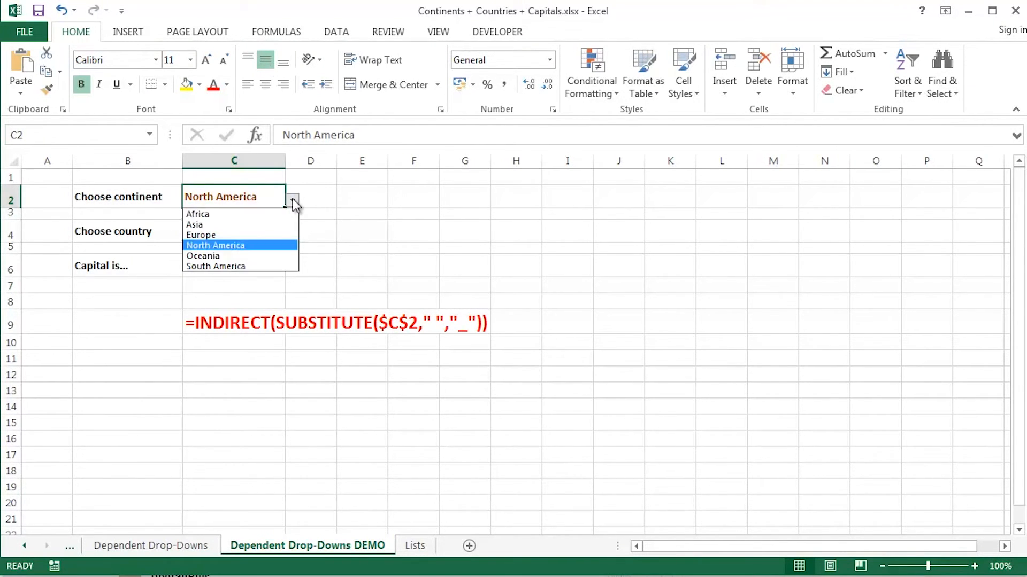
{"action": "left_click", "coordinate": [193, 224]}
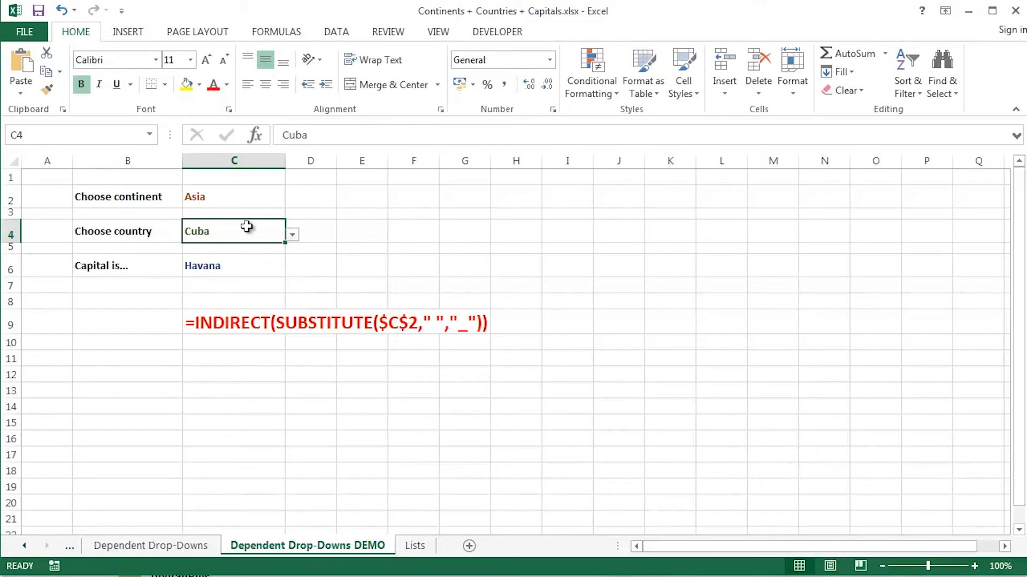
{"action": "left_click", "coordinate": [291, 235]}
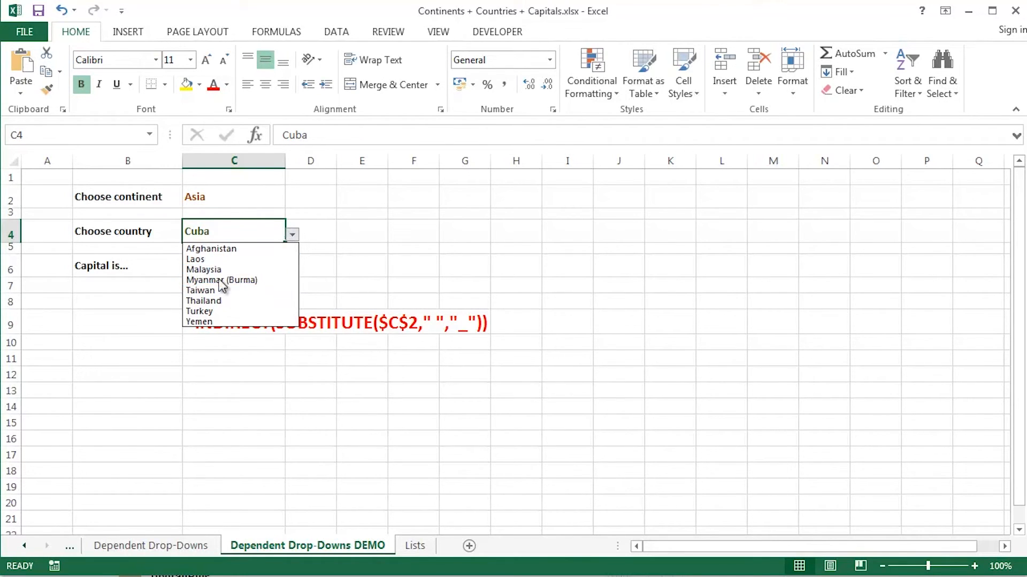
{"action": "left_click", "coordinate": [204, 268]}
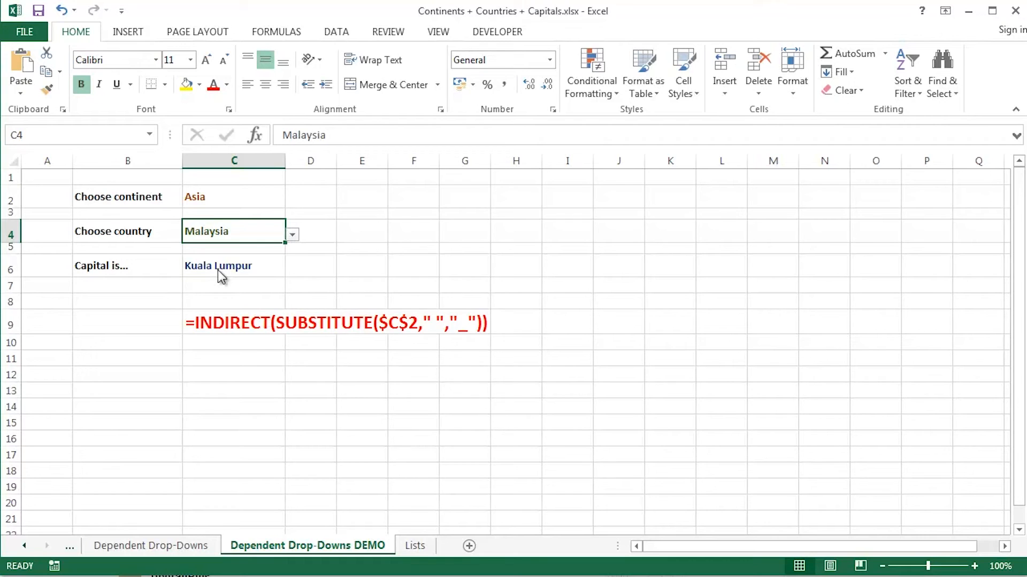
{"action": "mouse_move", "coordinate": [423, 271]}
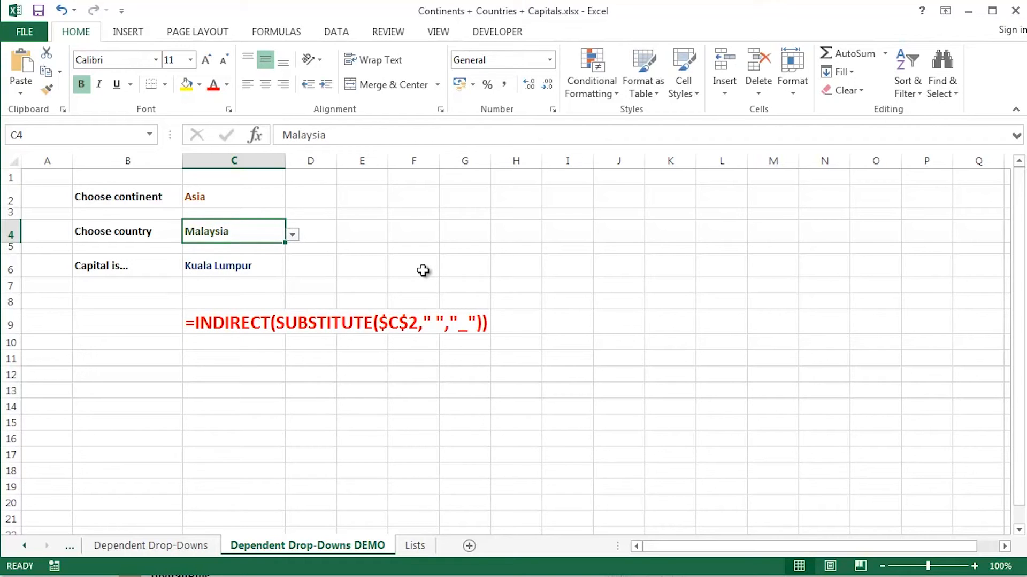
Switch to Europe and Italy, then inspect the C6 capital formula showing Rome.
{"action": "left_click", "coordinate": [234, 196]}
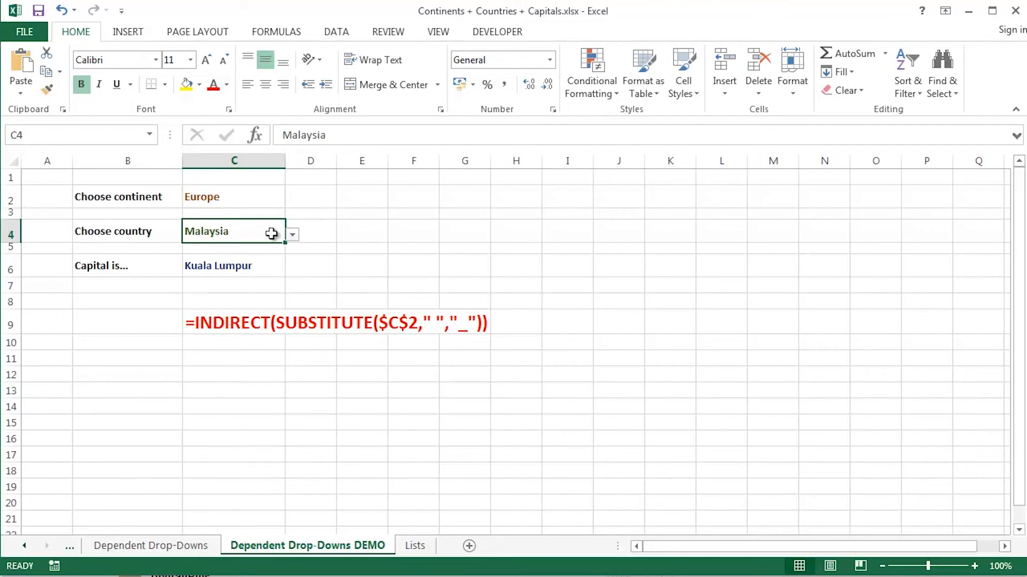
{"action": "left_click", "coordinate": [292, 235]}
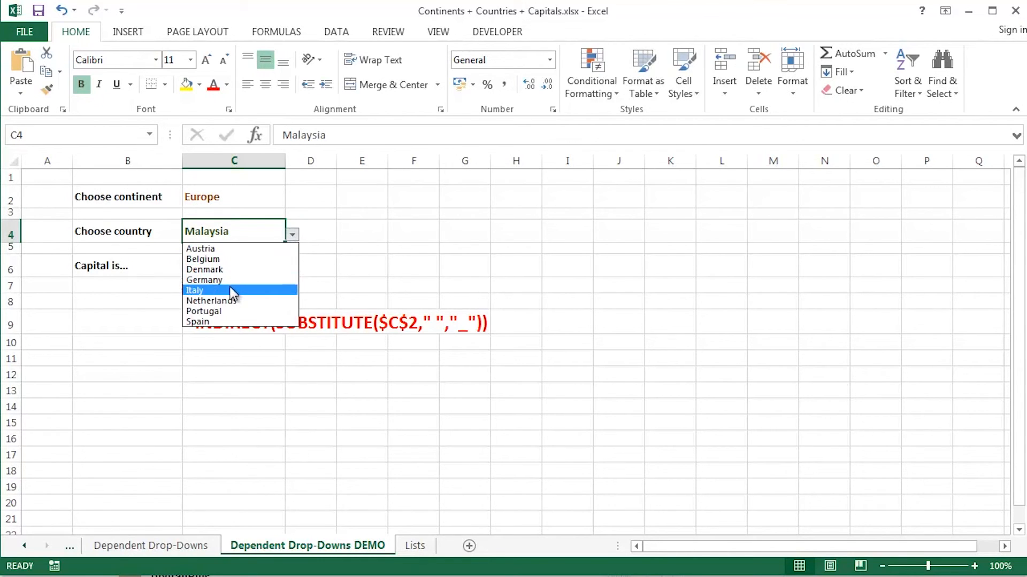
{"action": "left_click", "coordinate": [195, 290]}
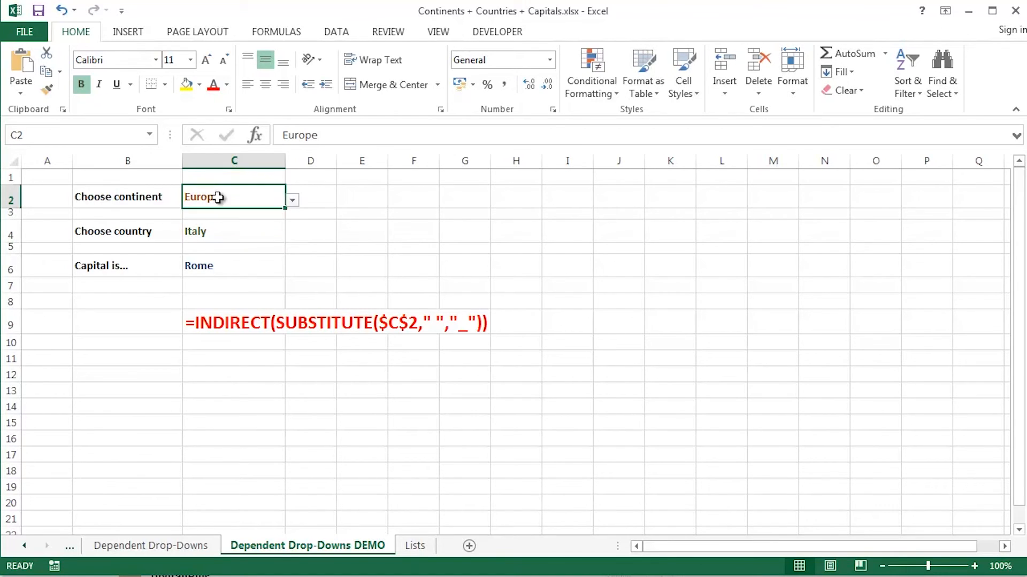
{"action": "mouse_move", "coordinate": [218, 231]}
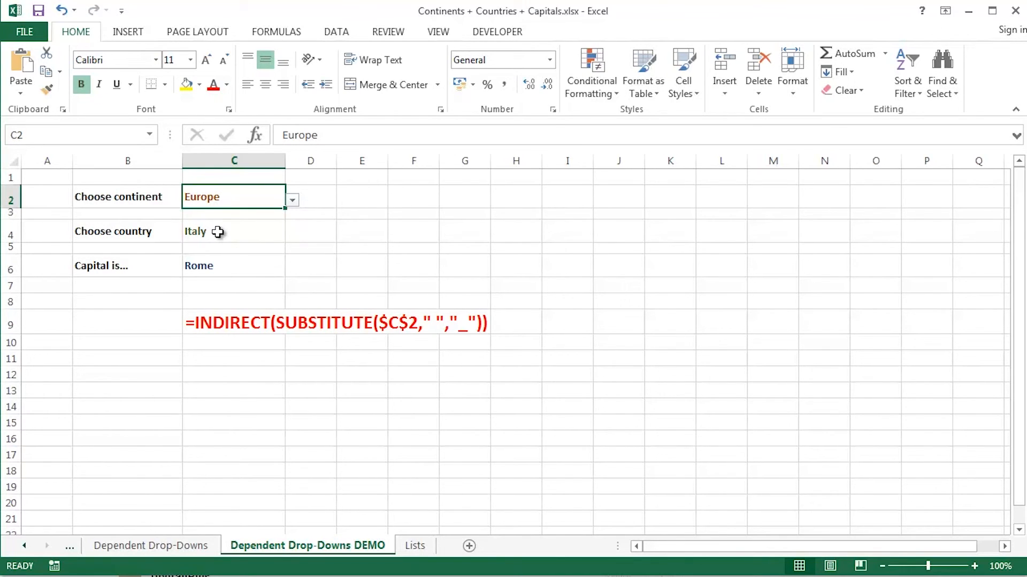
{"action": "left_click", "coordinate": [233, 266]}
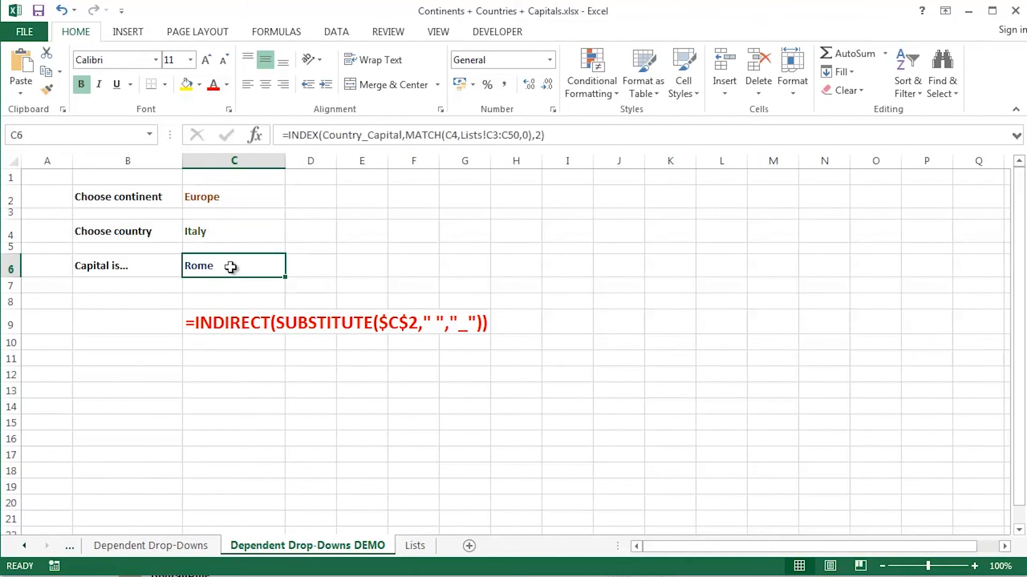
{"action": "double_click", "coordinate": [233, 265]}
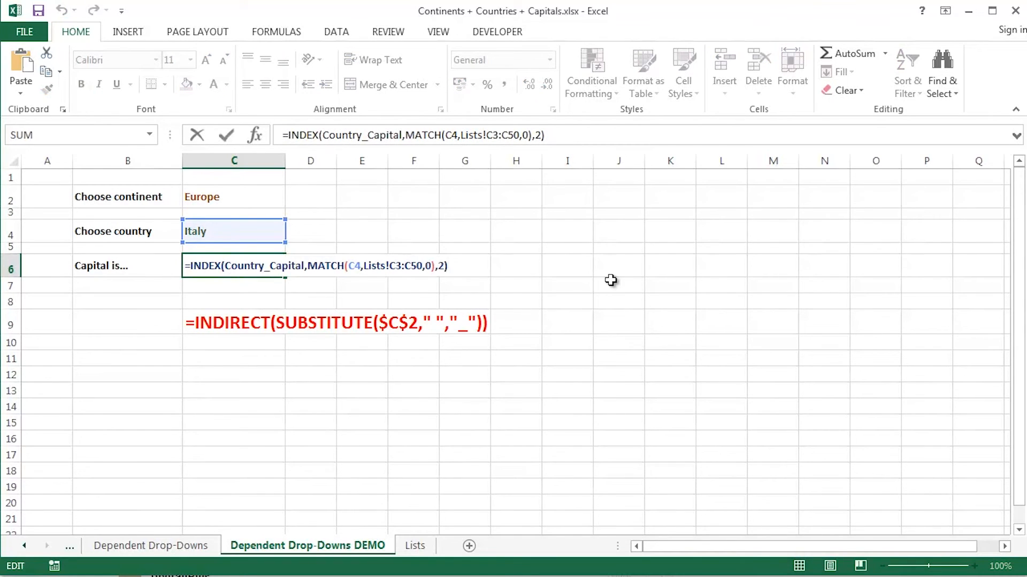